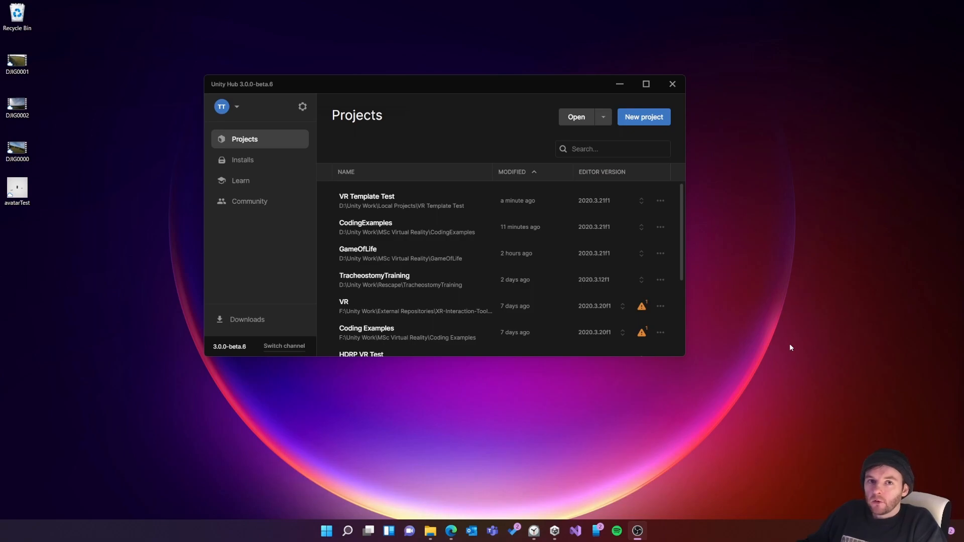
mouse_move(494, 131)
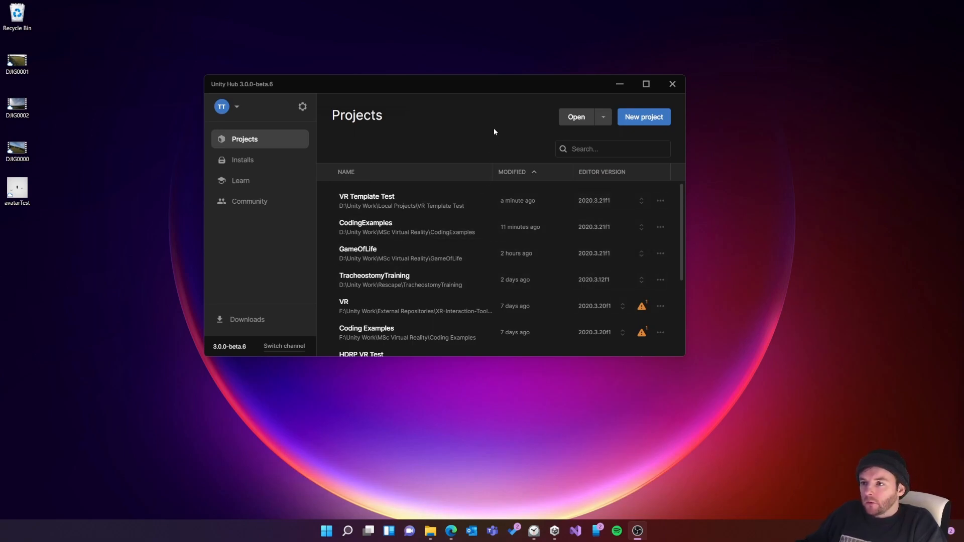
mouse_move(195, 106)
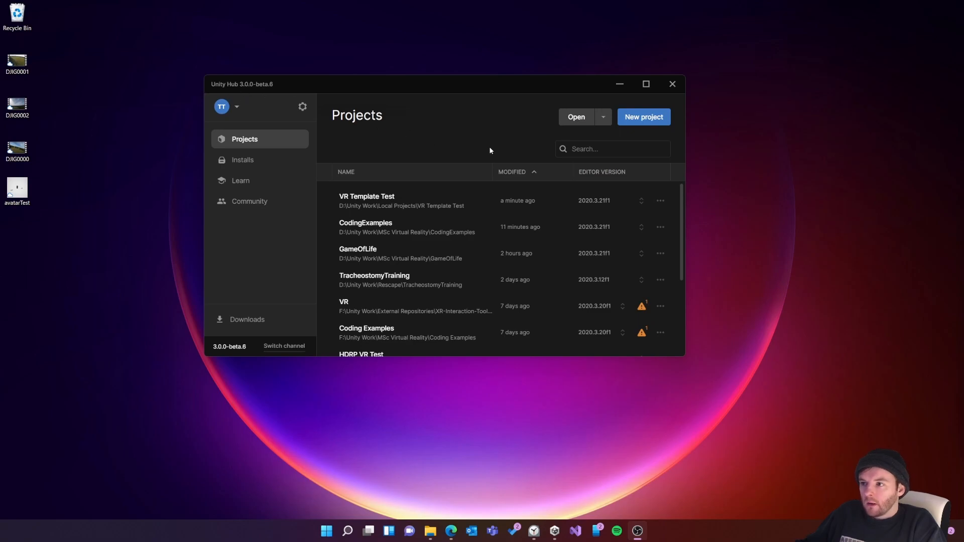
Step: Begin a new project from Unity Hub's projects list
click(644, 117)
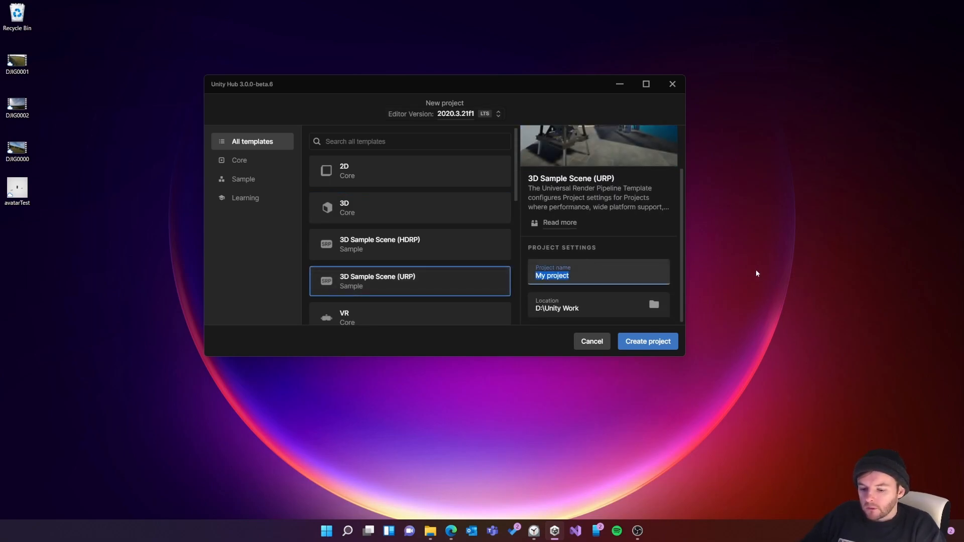
Step: Create the 'XR Rig Test' URP sample project and let it open in the editor
click(646, 342)
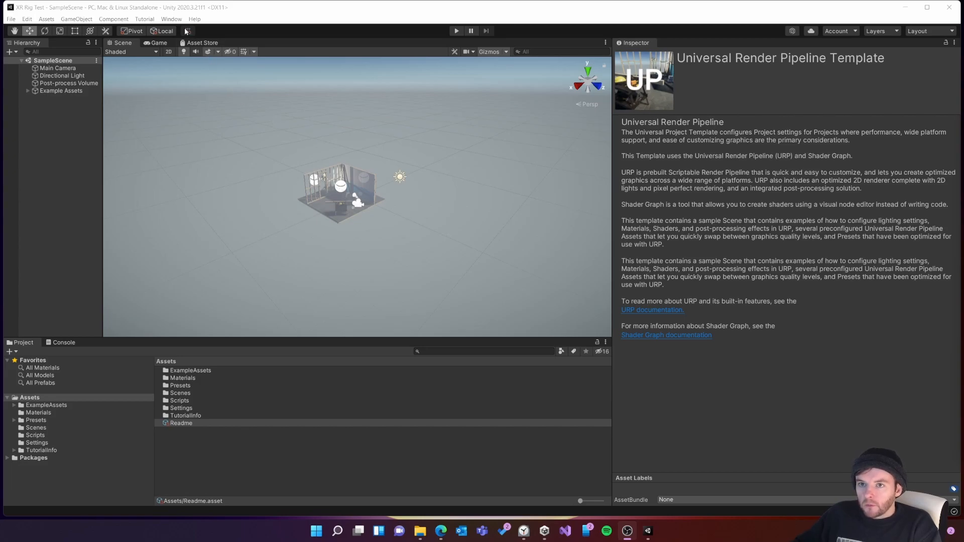
Step: Bring up the Package Manager from the Window menu and reveal its gear-icon settings options
click(172, 19)
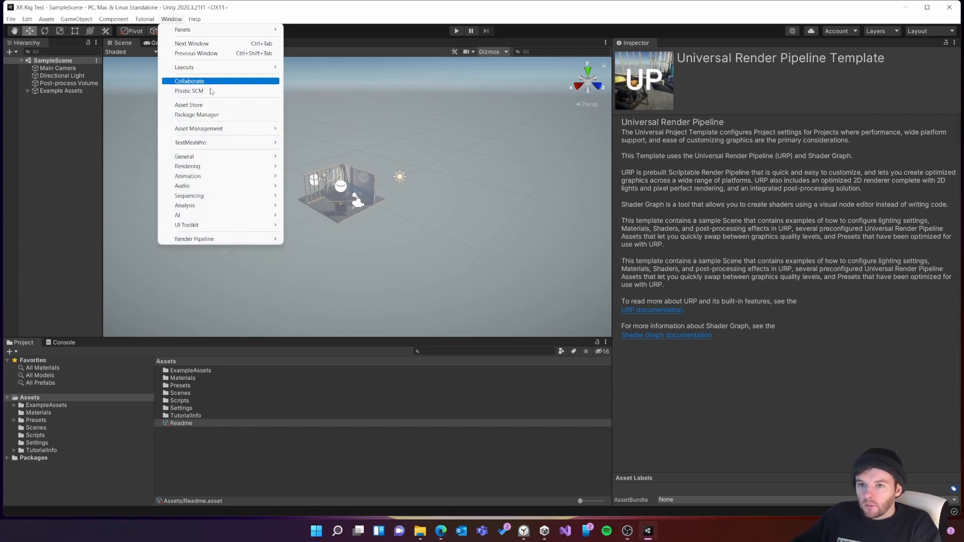
click(196, 115)
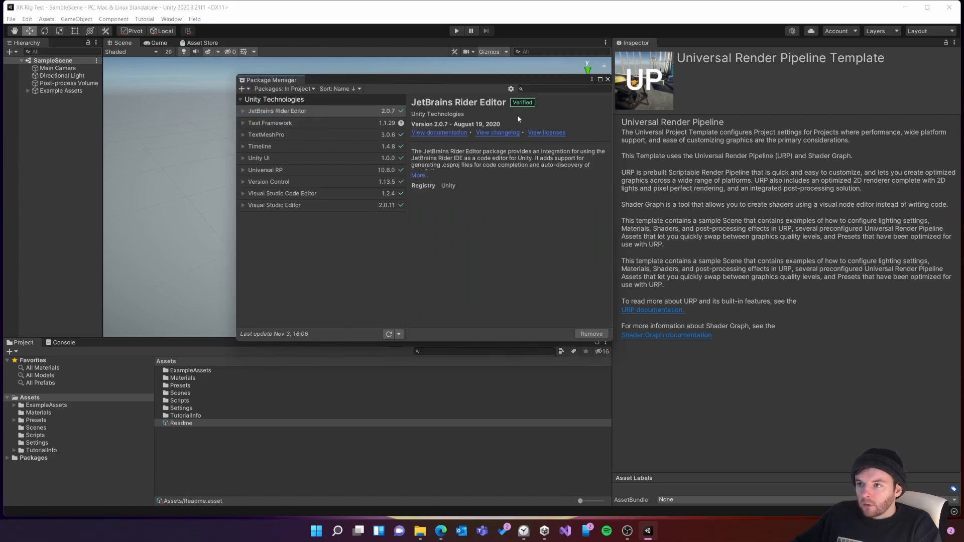
click(511, 90)
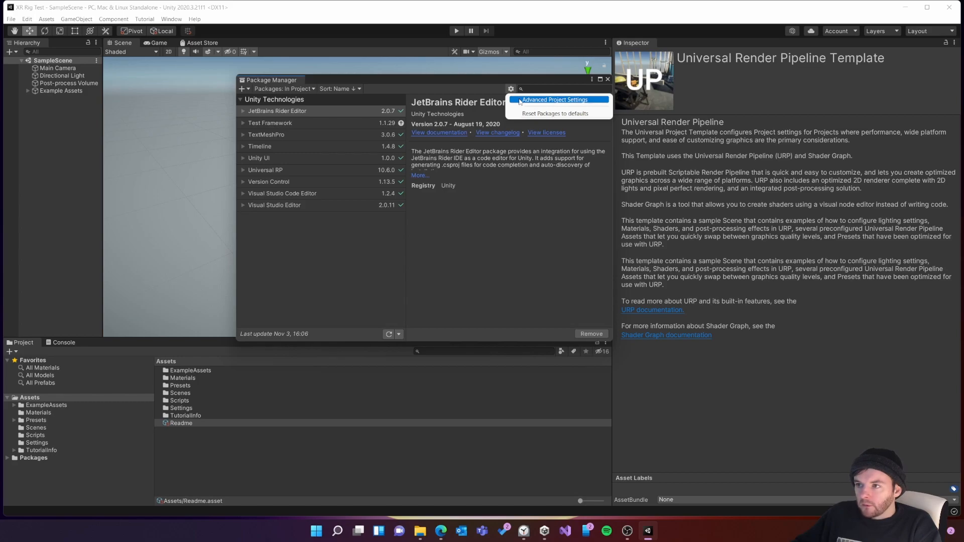
Step: Enable Preview Packages in Advanced Project Settings and acknowledge the warning
click(553, 99)
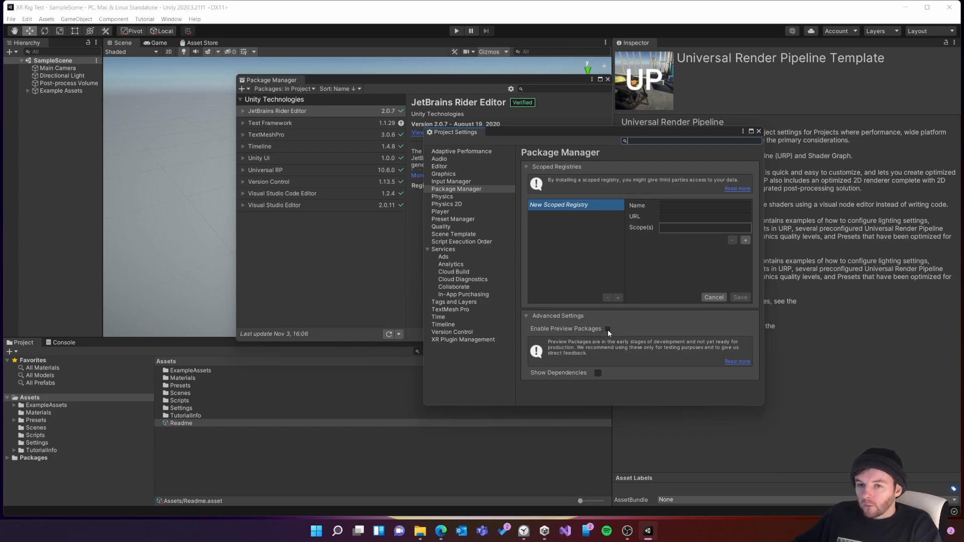
mouse_move(607, 333)
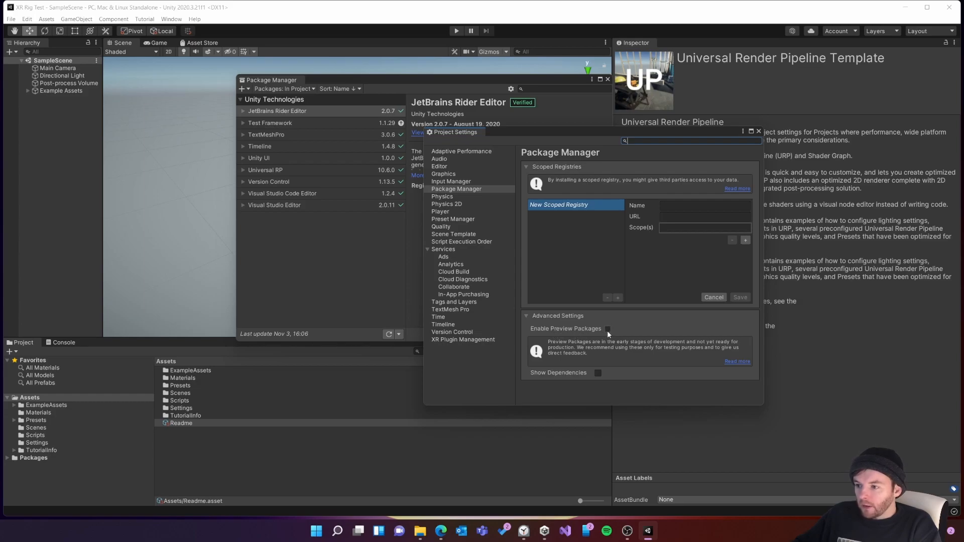
click(608, 328)
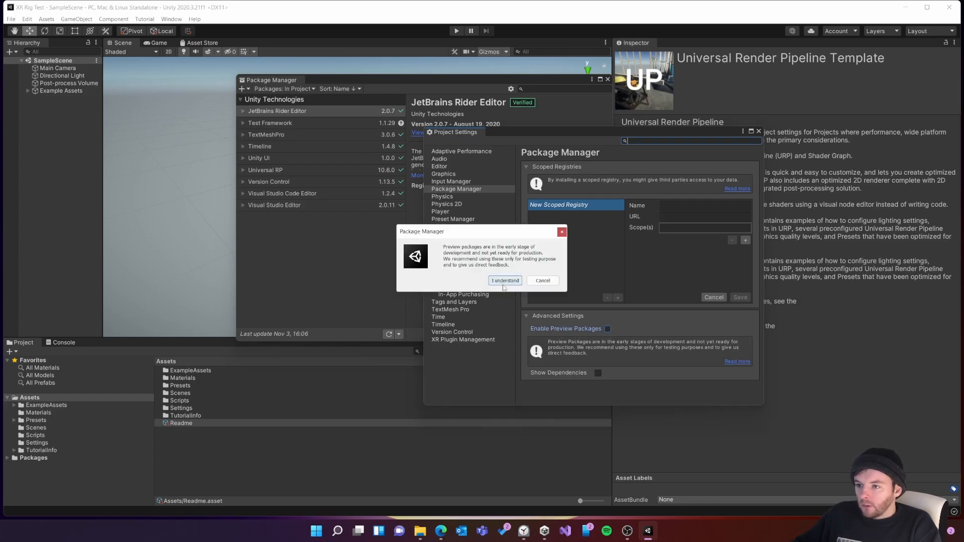
click(504, 281)
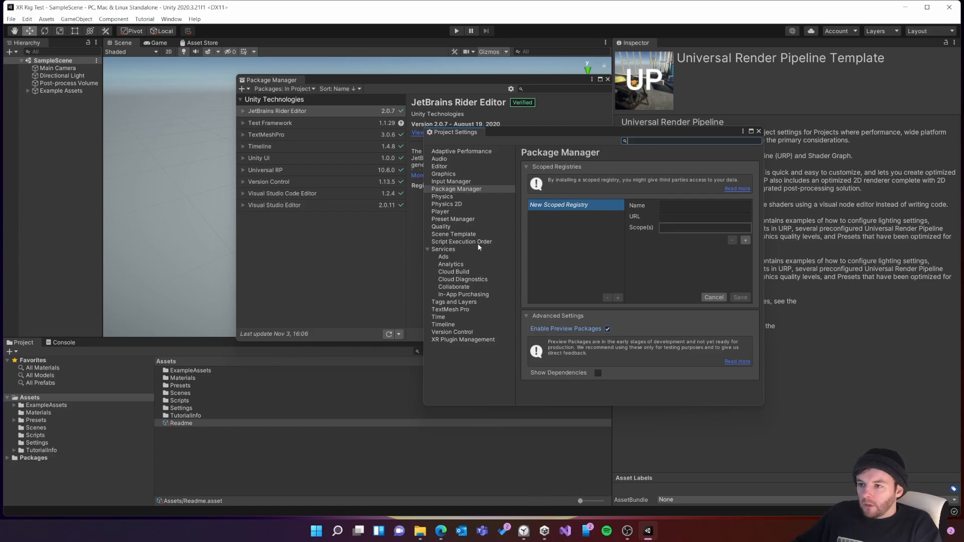
mouse_move(446, 216)
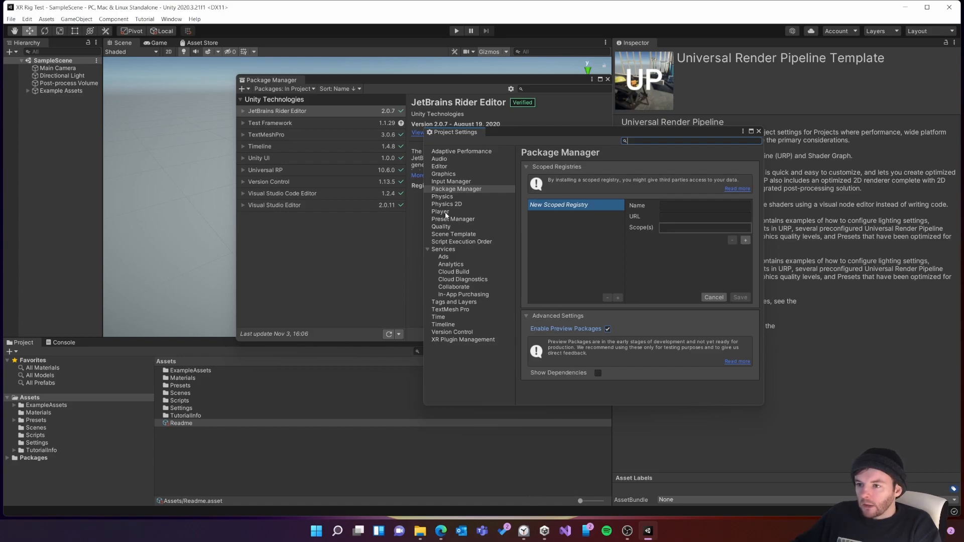
Step: In Player > Other Settings, switch Active Input Handling and apply the editor restart
click(441, 211)
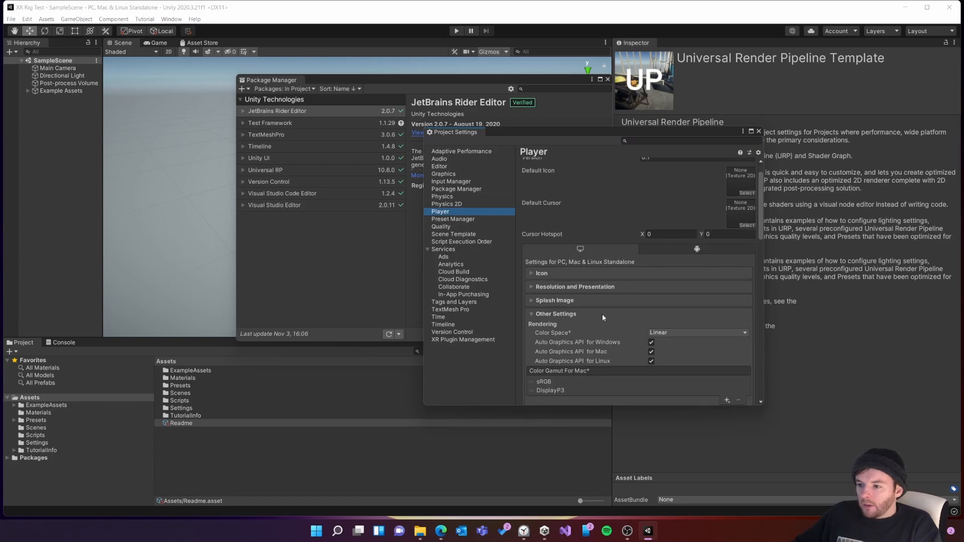
scroll(down, 3)
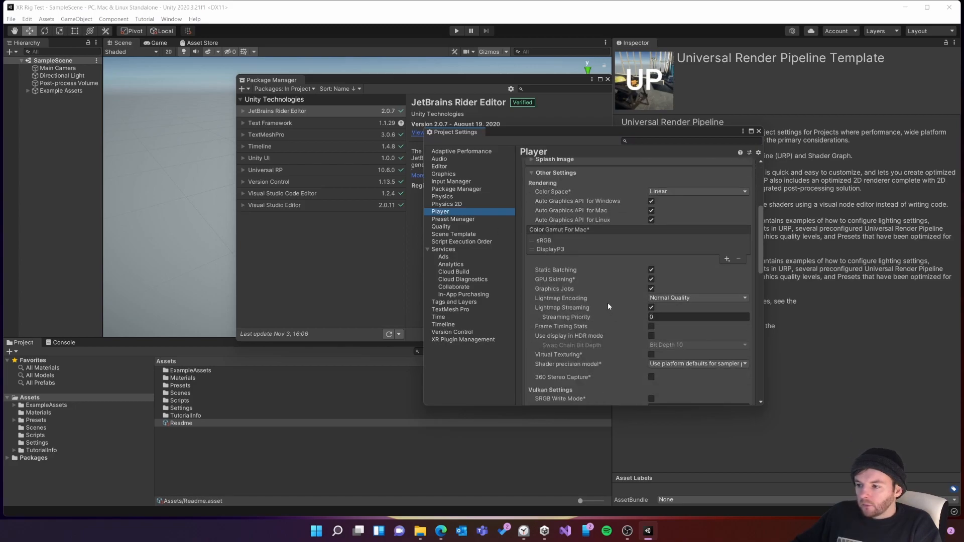
scroll(down, 3)
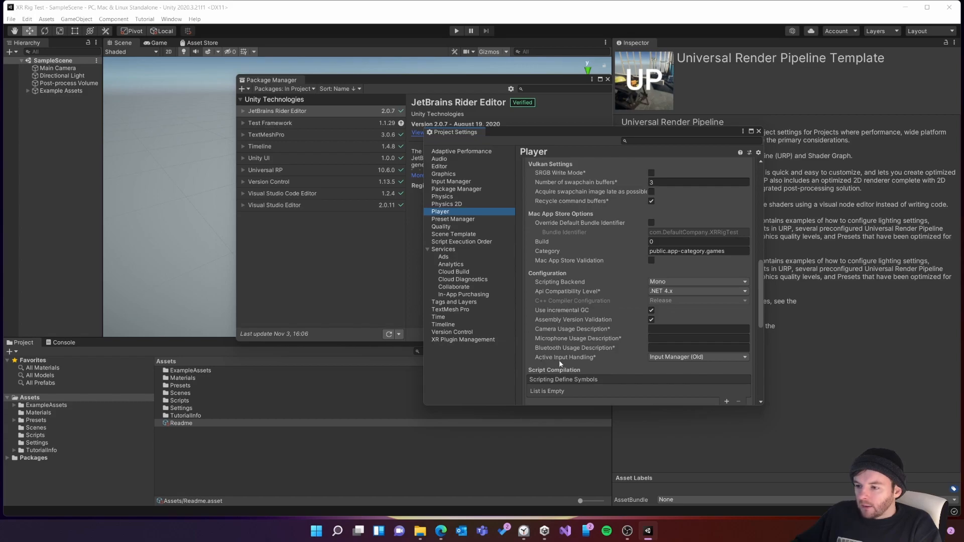
mouse_move(617, 362)
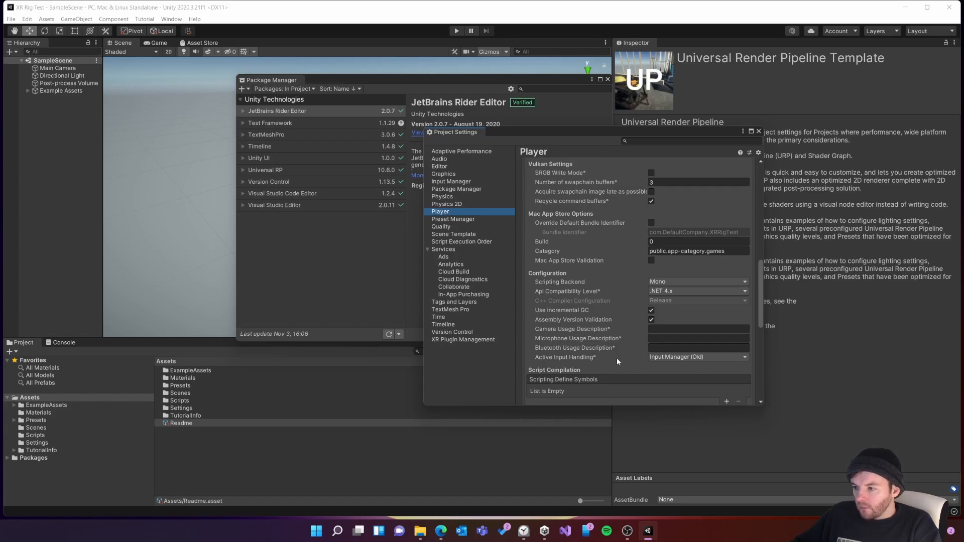
mouse_move(584, 362)
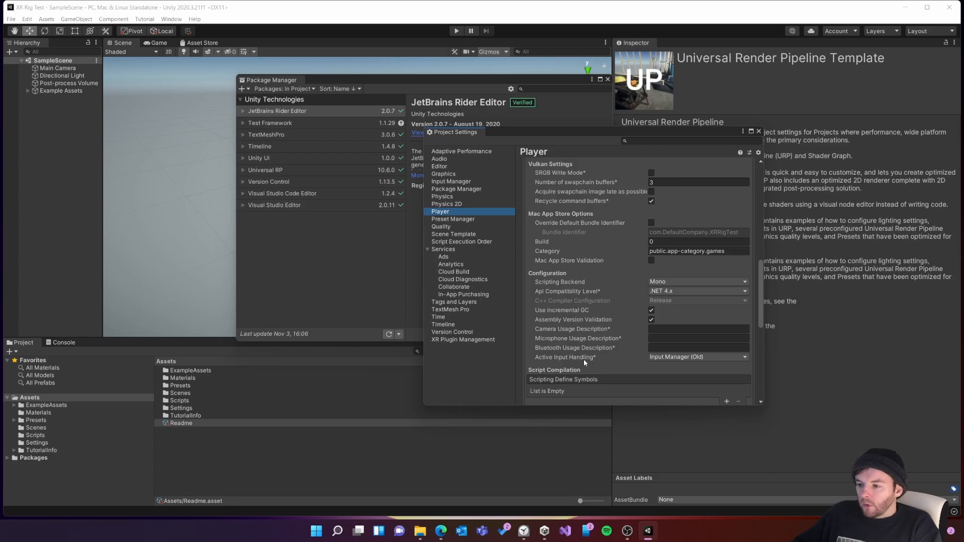
mouse_move(672, 363)
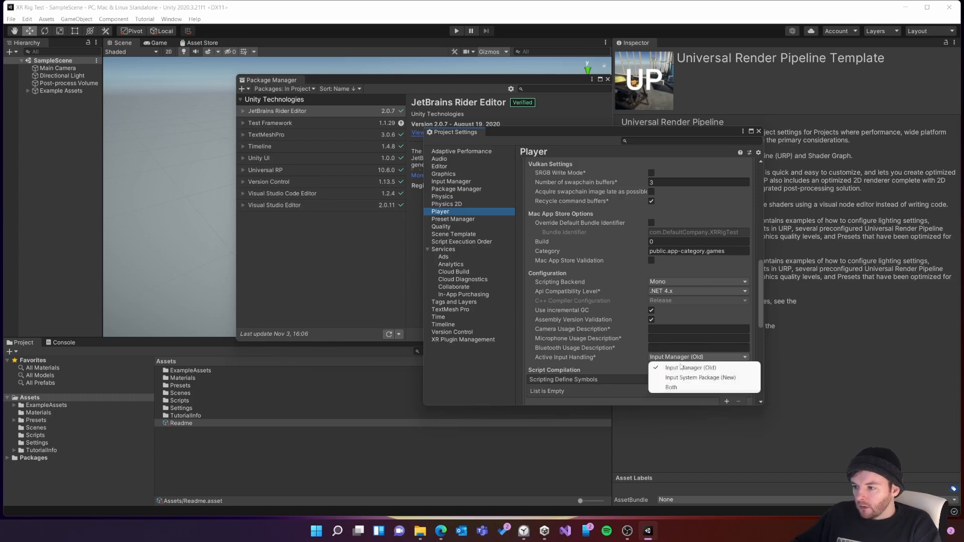
click(700, 378)
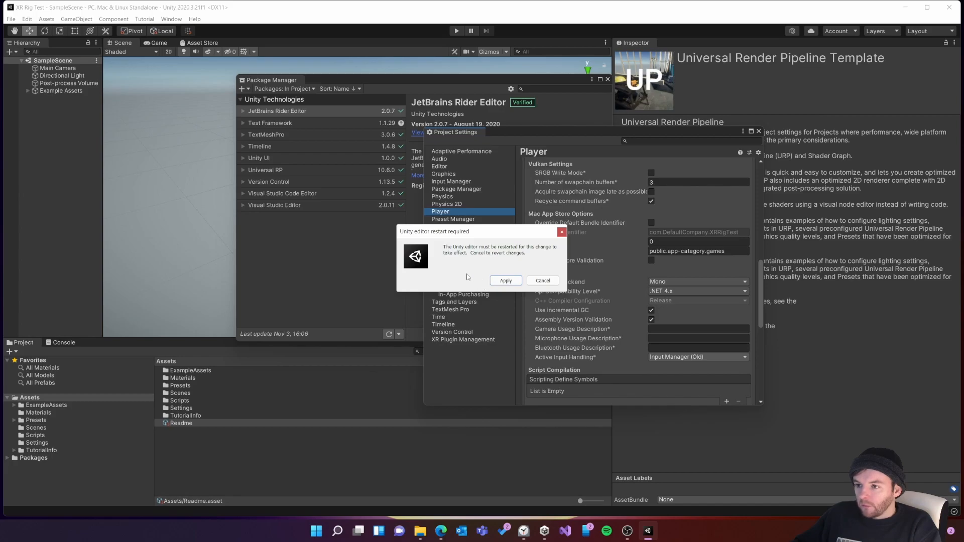
mouse_move(483, 283)
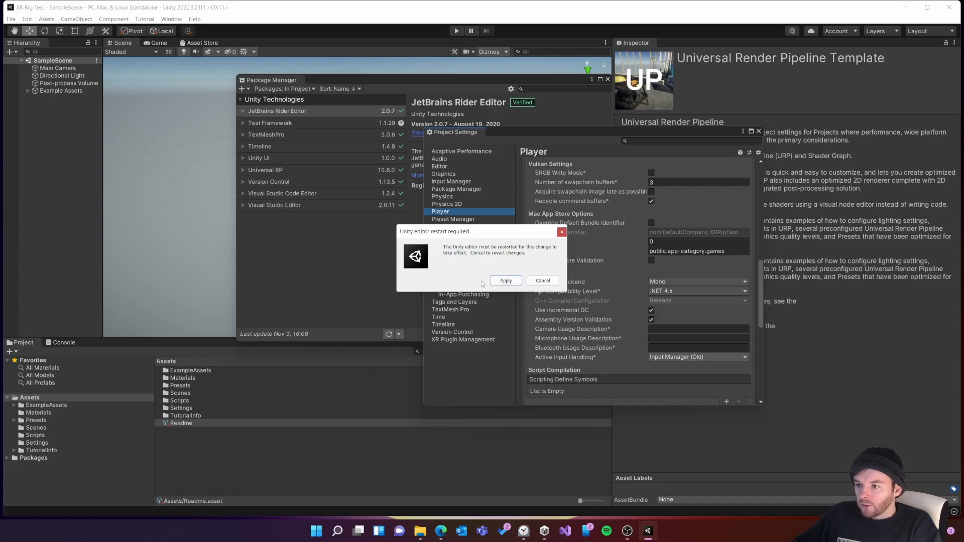
click(505, 281)
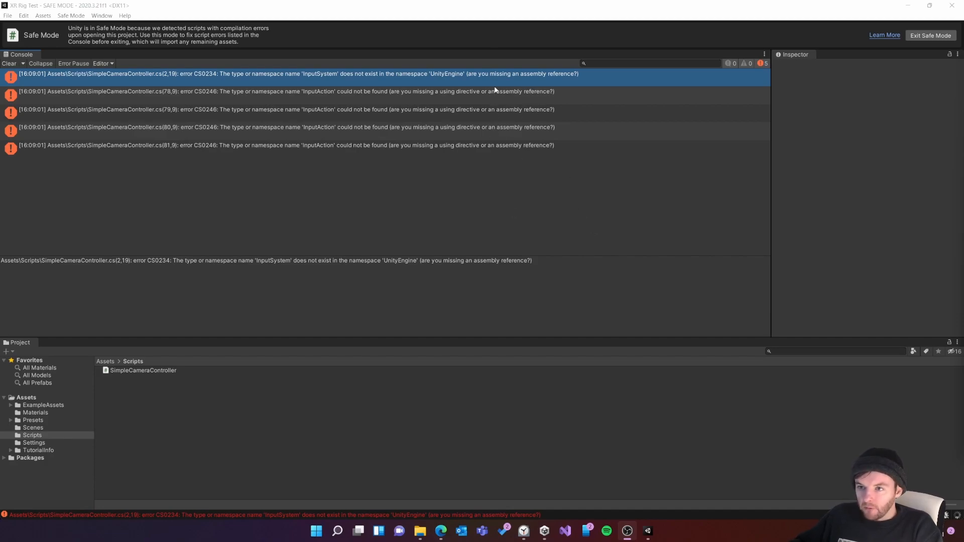
mouse_move(282, 87)
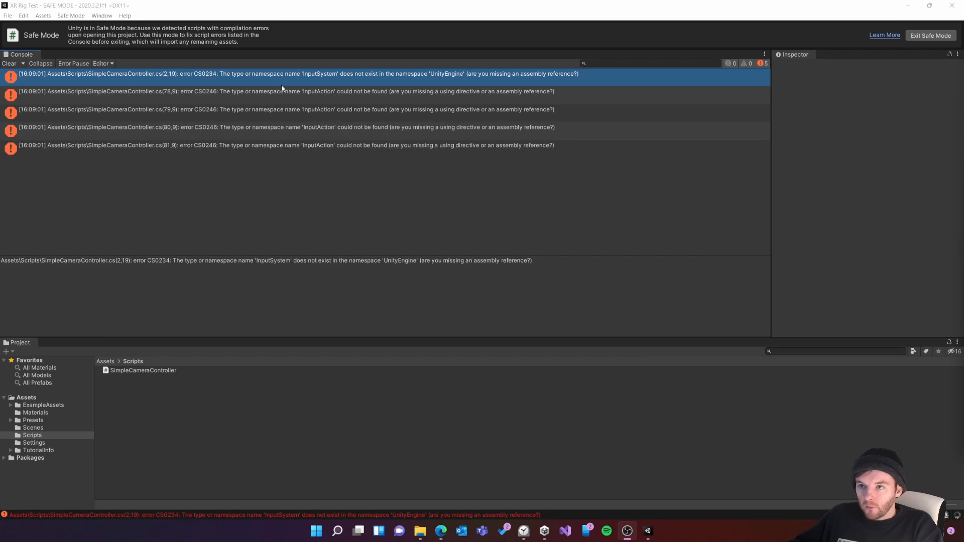
mouse_move(151, 378)
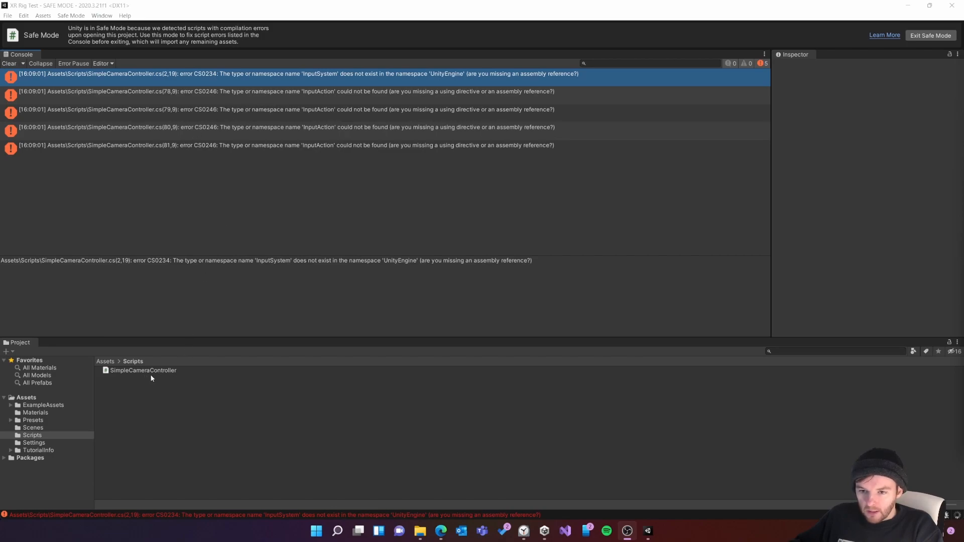
Step: Select the SimpleCameraController script in Scripts to view its code in the Inspector
click(143, 370)
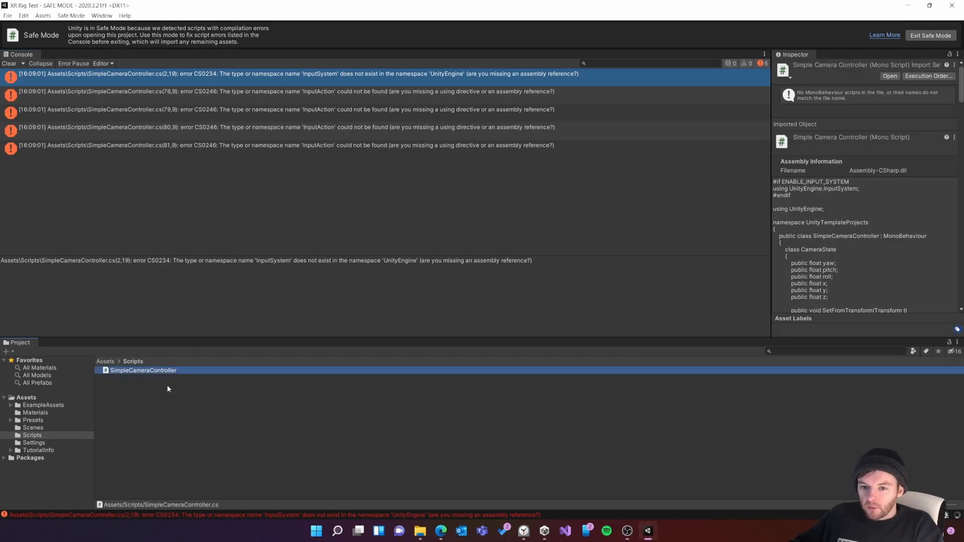
mouse_move(199, 419)
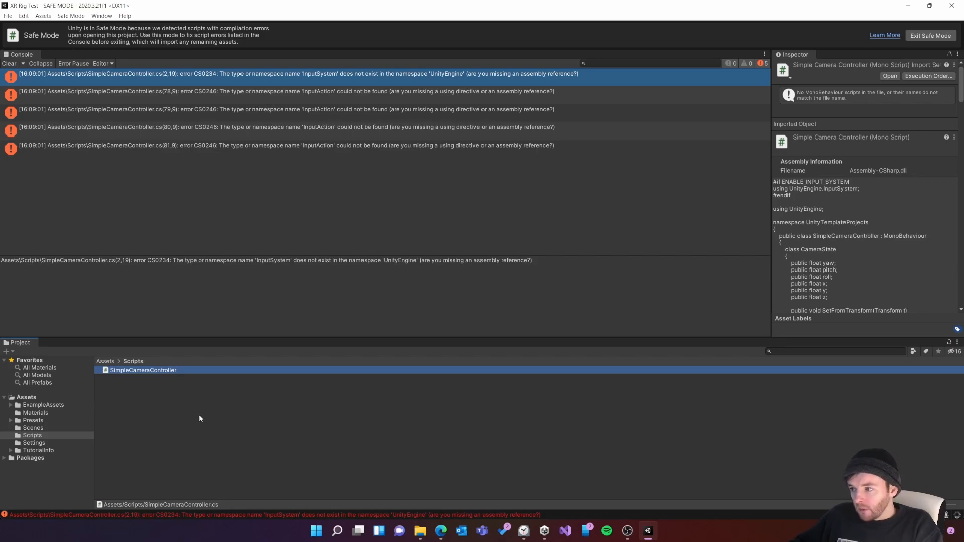
mouse_move(199, 414)
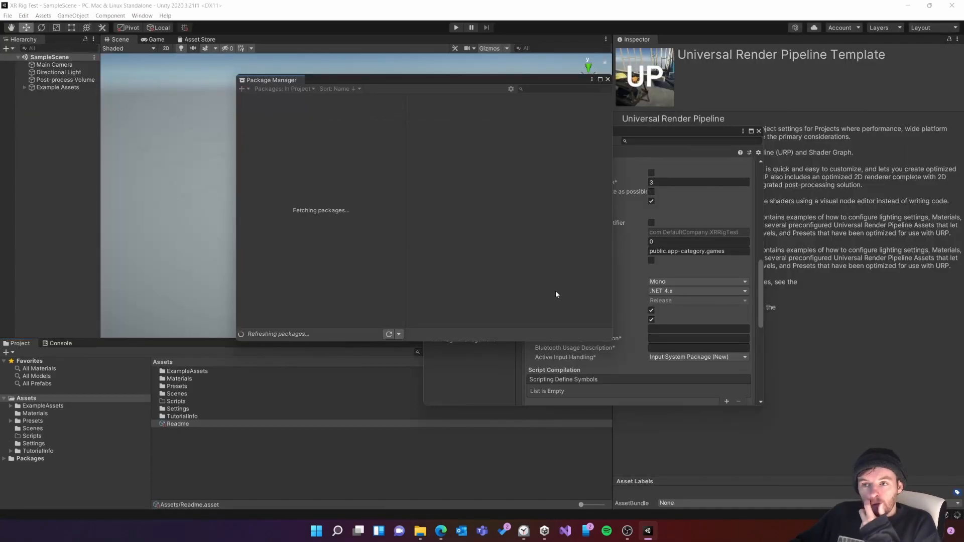
mouse_move(375, 228)
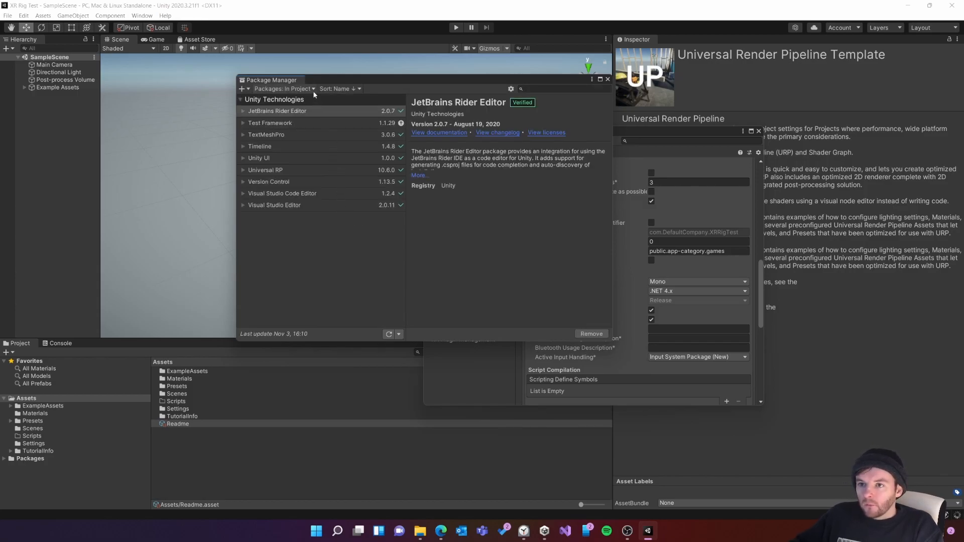
Step: List Unity Registry packages and install XR Plugin Management
click(284, 89)
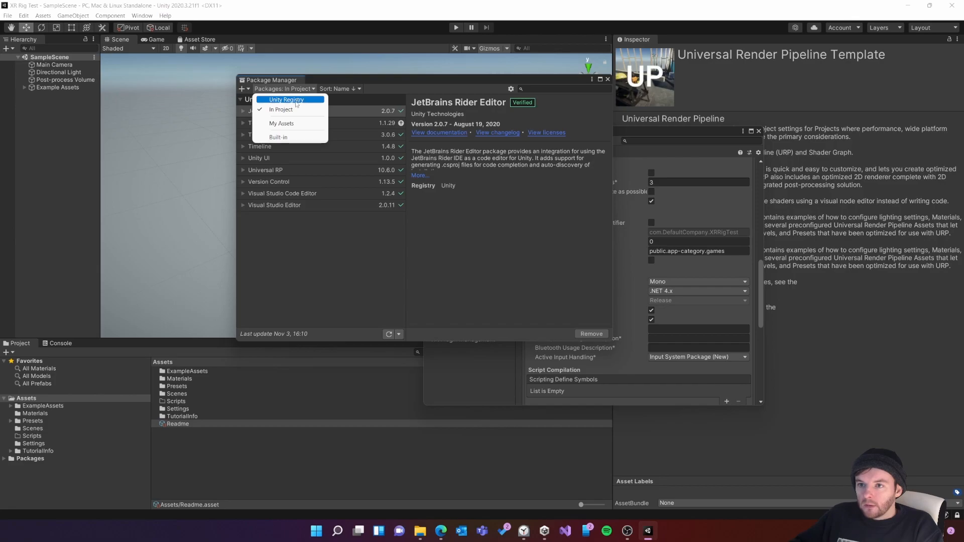
click(287, 99)
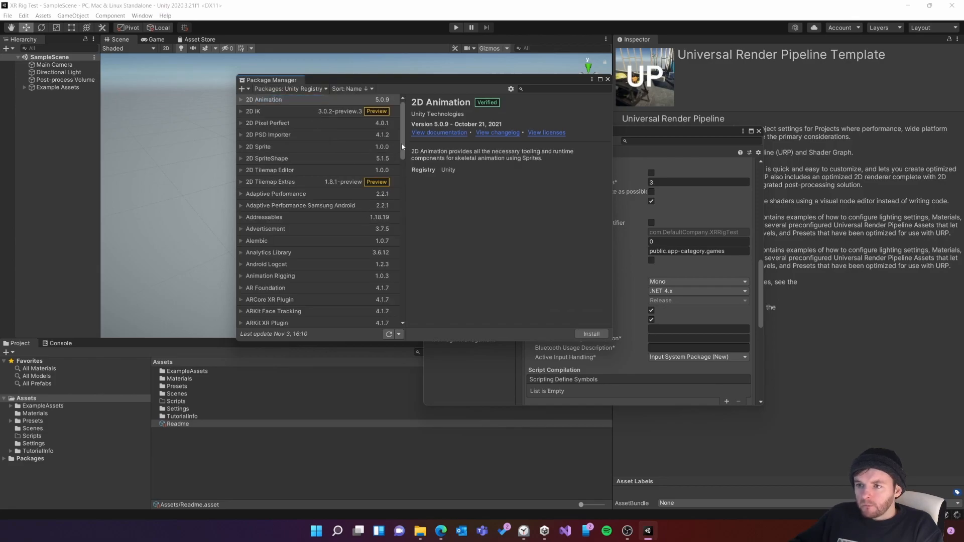
scroll(down, 3)
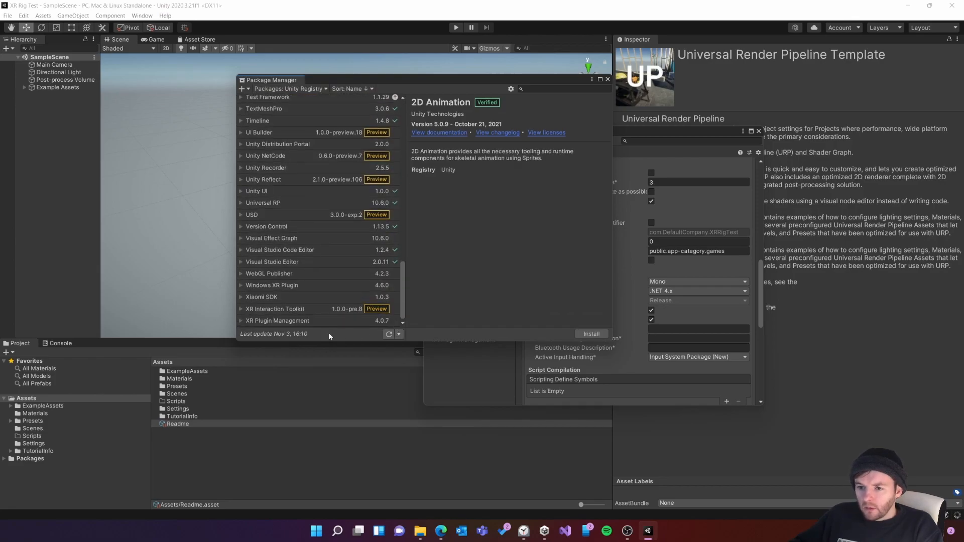
click(277, 320)
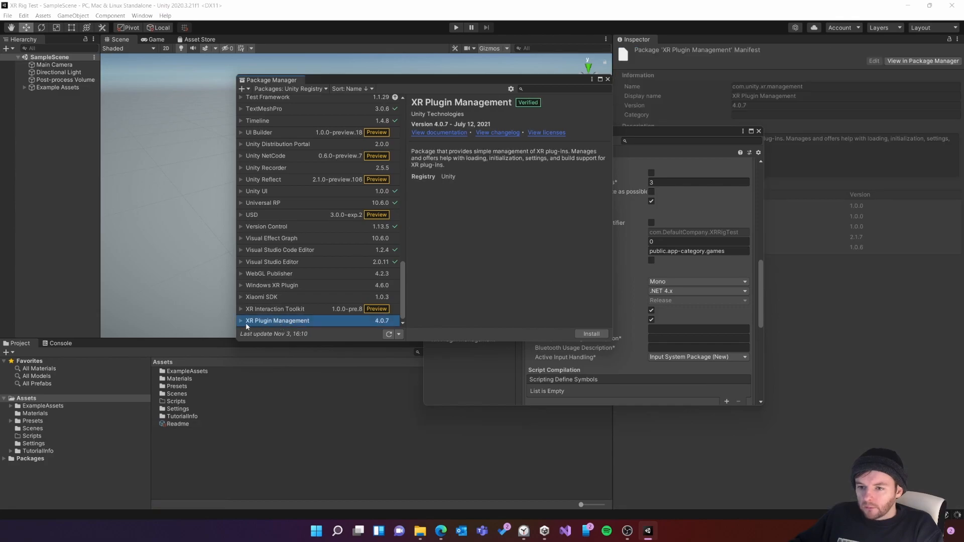
click(590, 333)
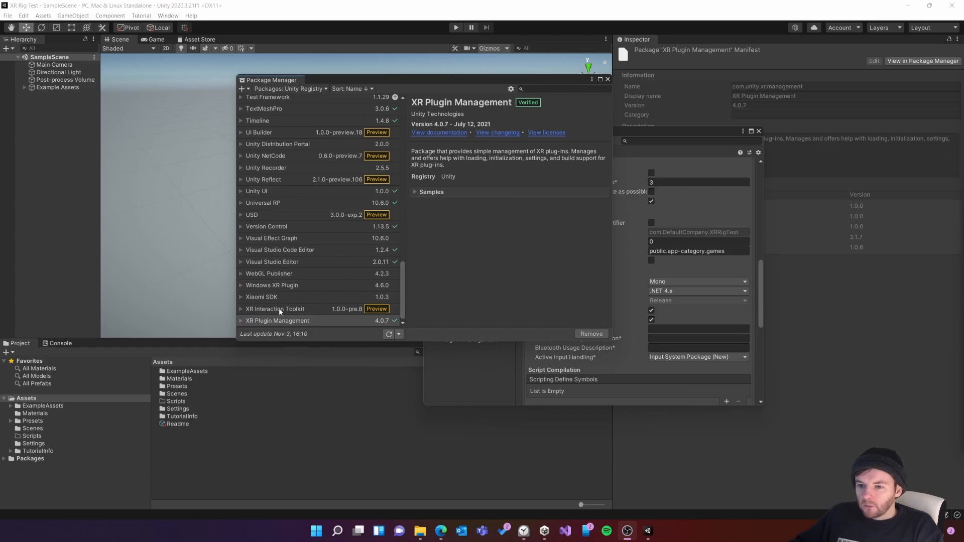
Step: Install the XR Interaction Toolkit and import its Default Input Actions sample
click(276, 309)
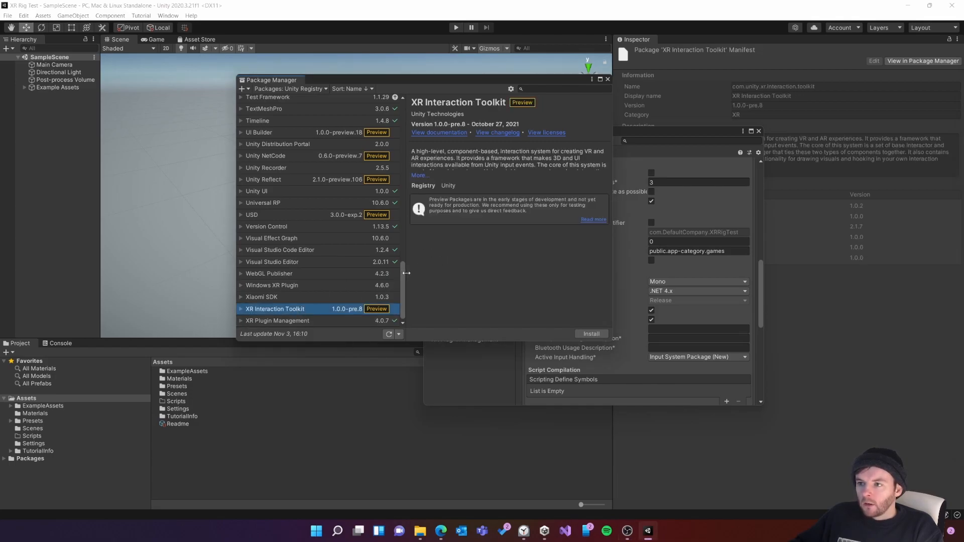
click(589, 334)
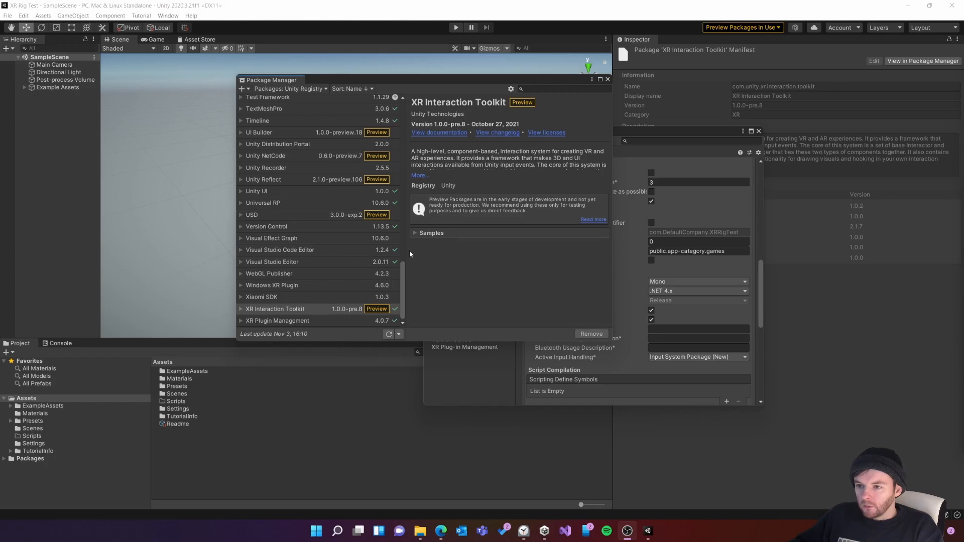
mouse_move(419, 238)
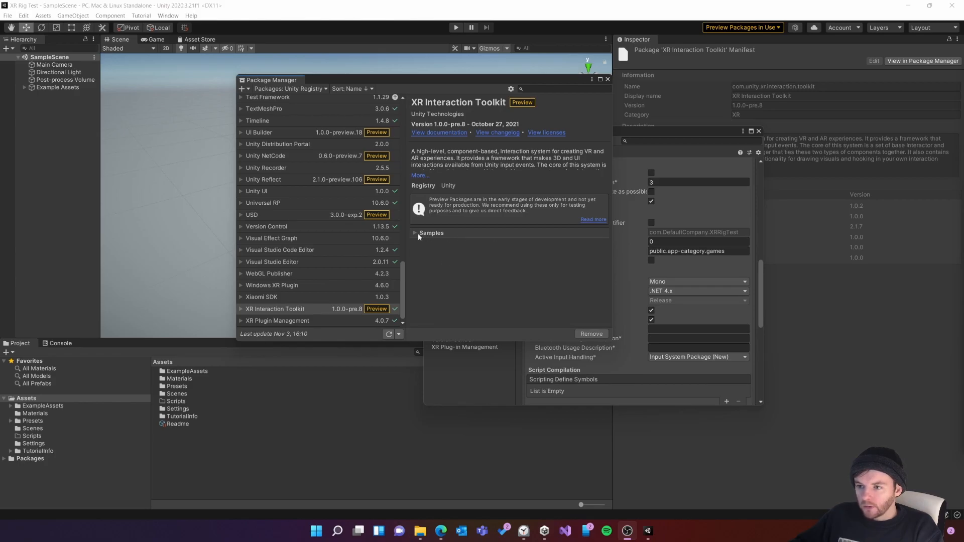
click(431, 233)
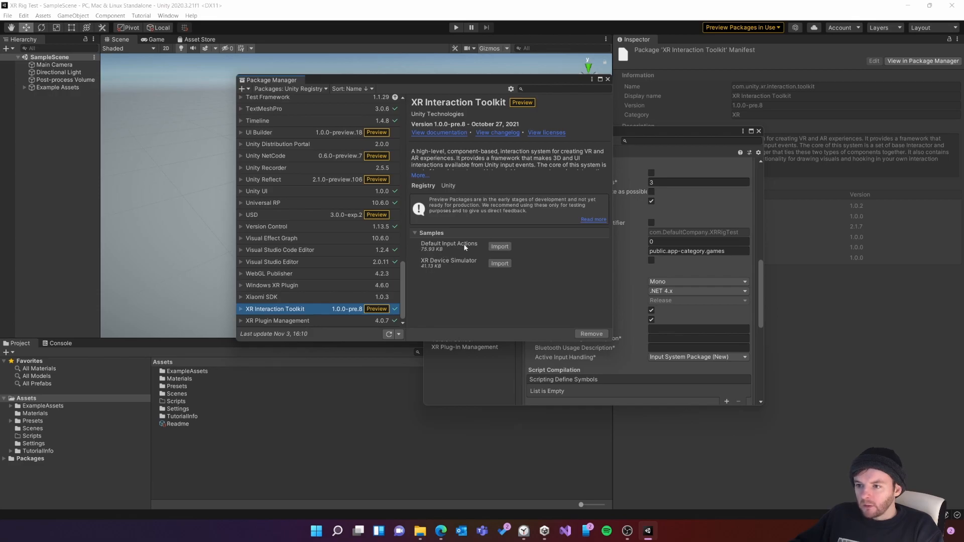
mouse_move(513, 304)
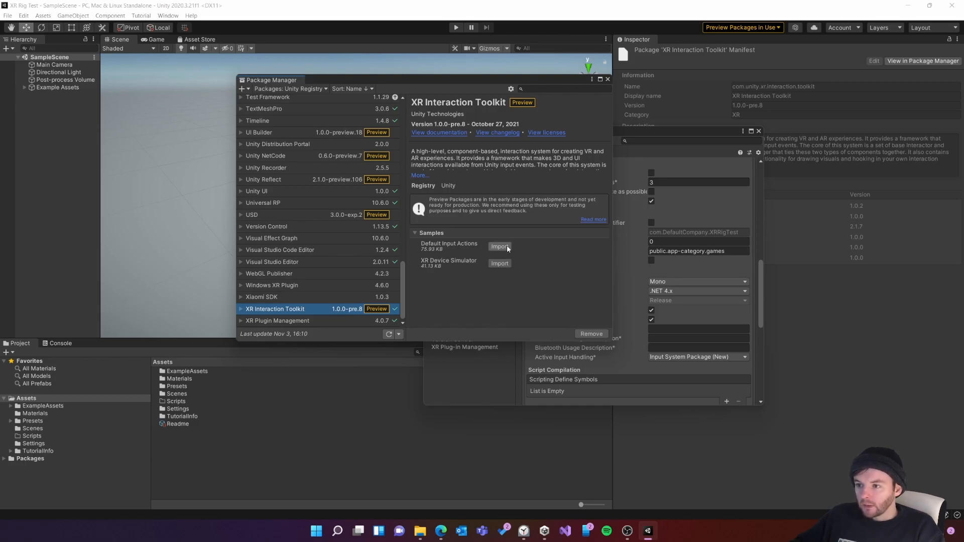
click(500, 246)
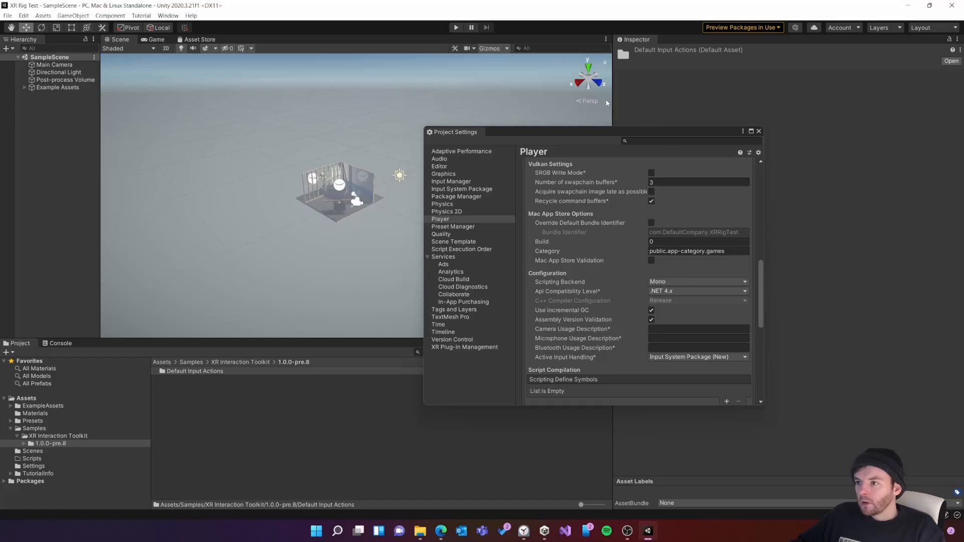
Step: Close Project Settings and delete Main Camera and Post-process Volume from the Hierarchy
click(757, 132)
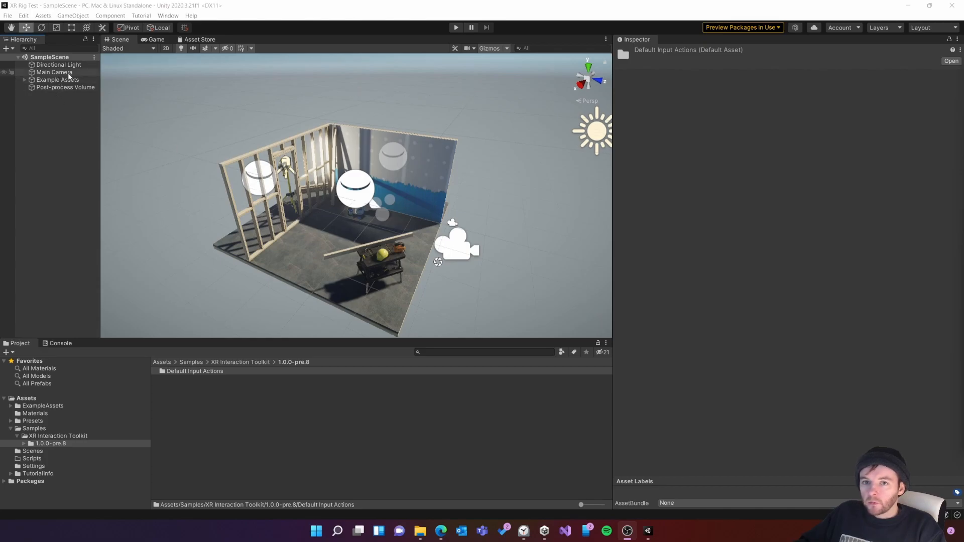
click(55, 72)
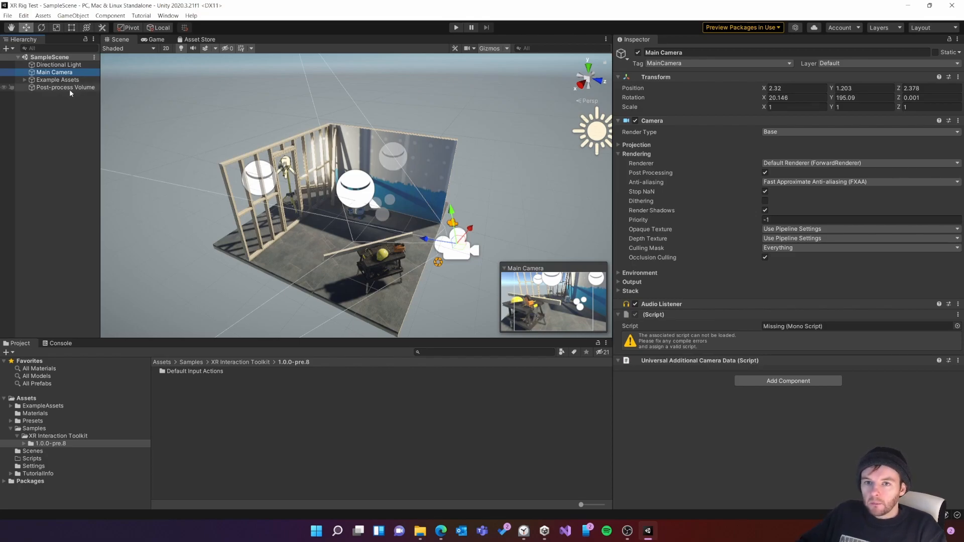
click(65, 87)
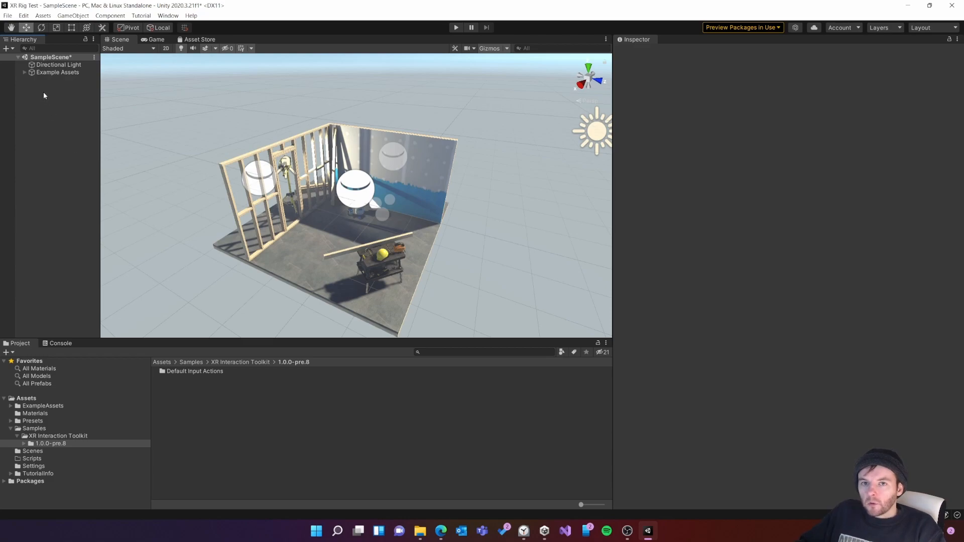
click(8, 49)
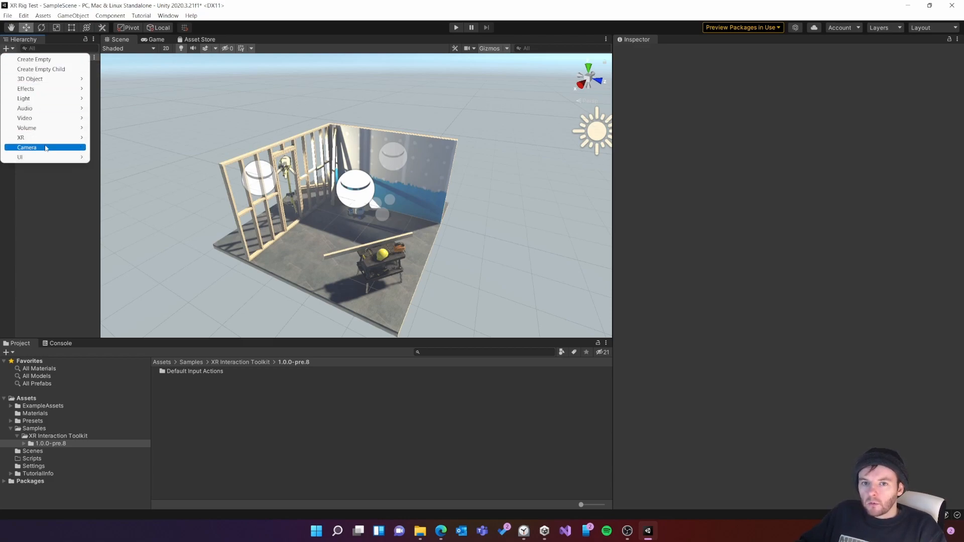
mouse_move(21, 137)
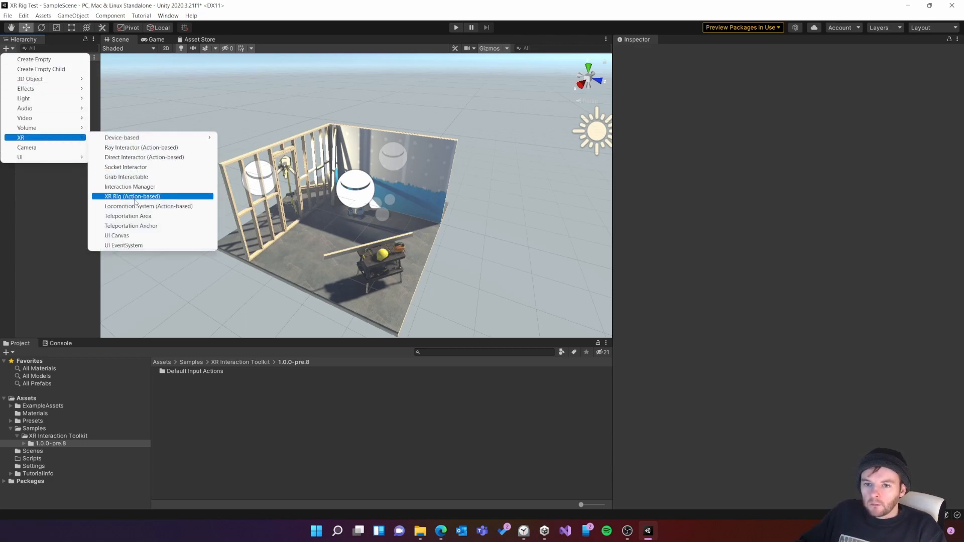
Step: Add an XR Rig (Action-based) from the Hierarchy's XR menu, bringing an XR Interaction Manager with it
click(131, 196)
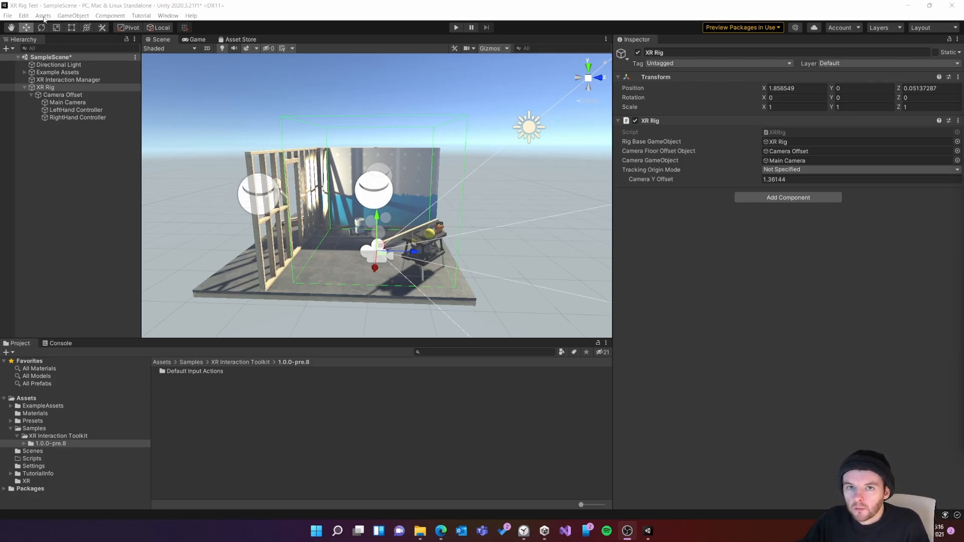
click(23, 16)
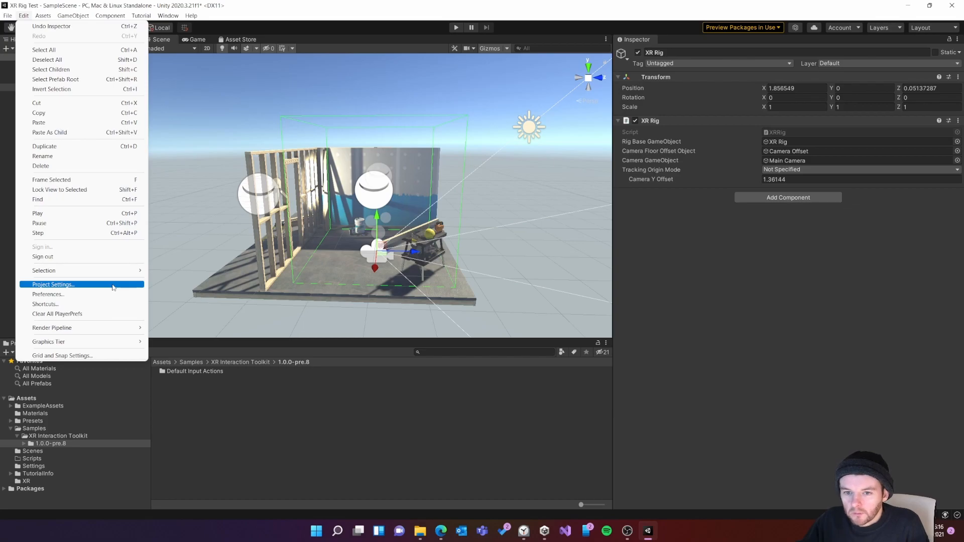
Step: Tick Oculus as the provider under XR Plug-in Management in Project Settings, then close the window
click(53, 284)
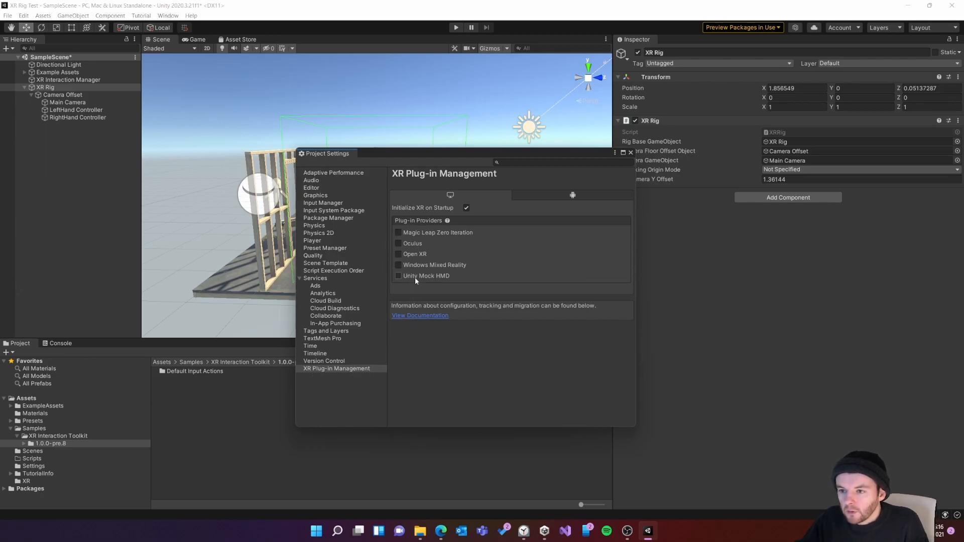
mouse_move(433, 255)
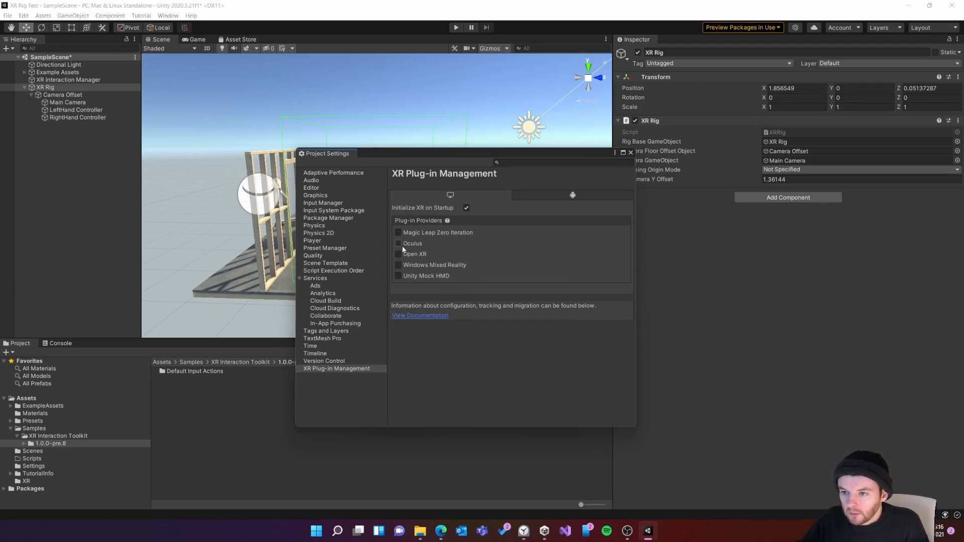
click(397, 243)
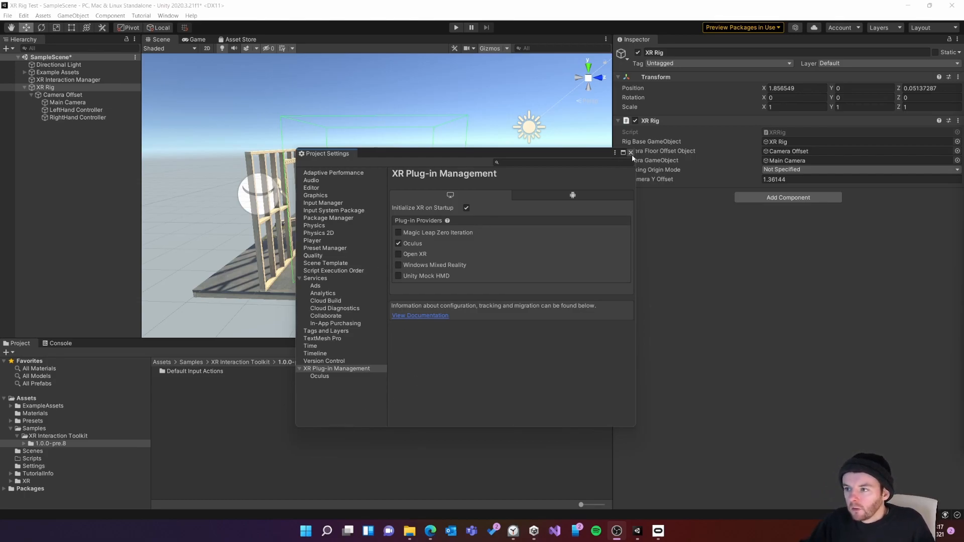
click(630, 153)
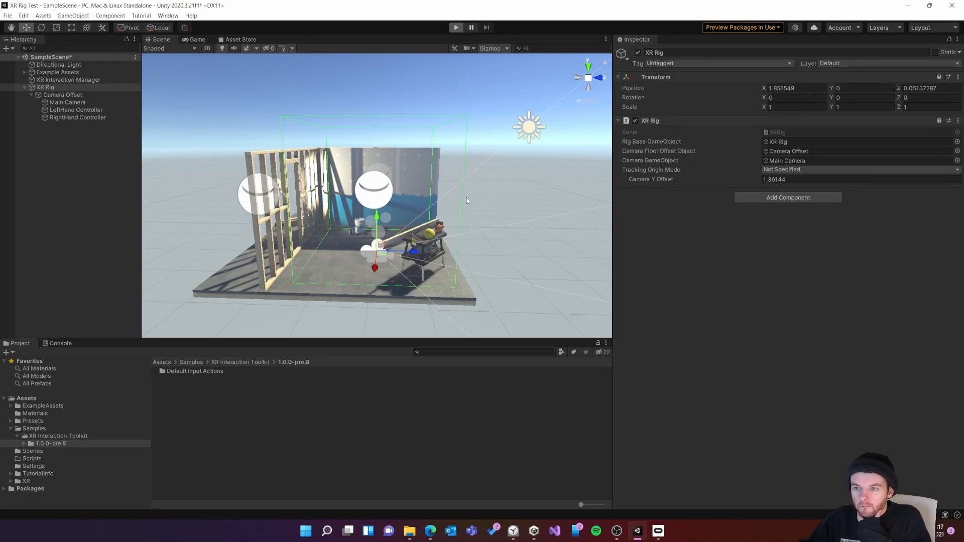
click(455, 27)
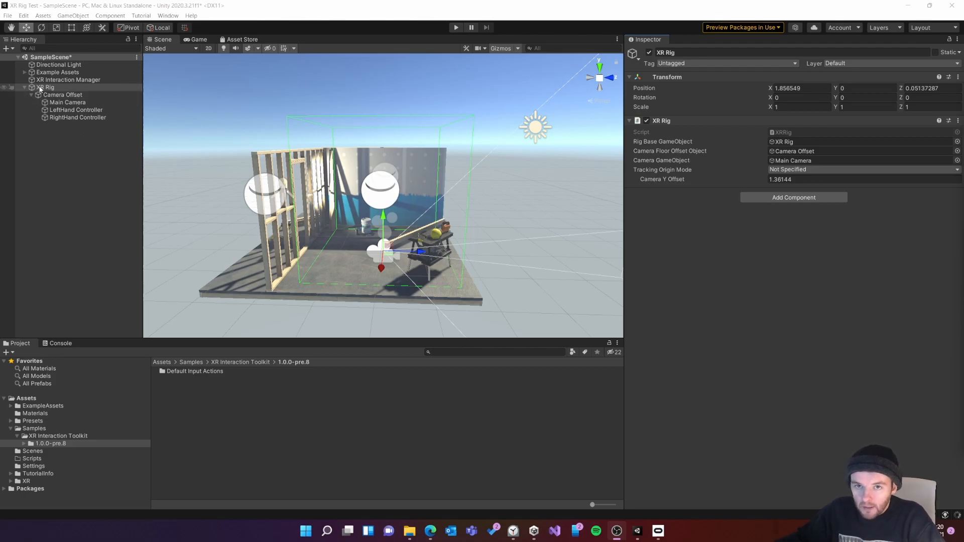
Step: Bring up the Add Component list for the selected XR Rig
click(794, 197)
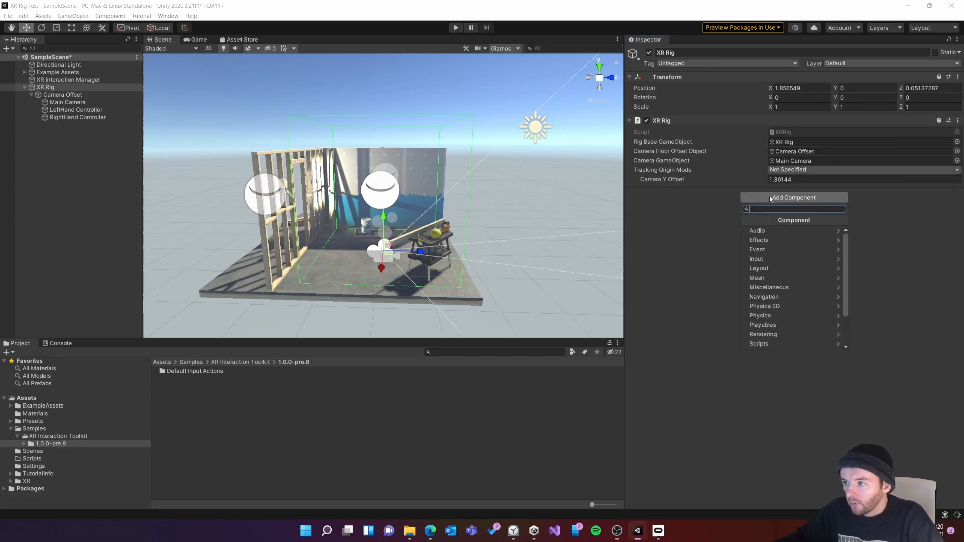
Step: Attach Locomotion System, Teleportation Provider and Input Action Manager scripts to the XR Rig
text(loco)
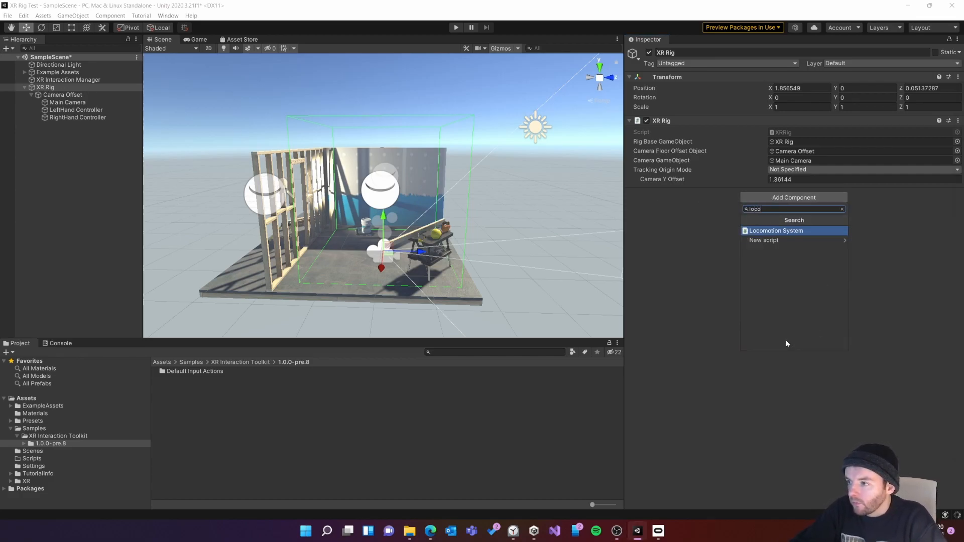
click(776, 230)
text(te)
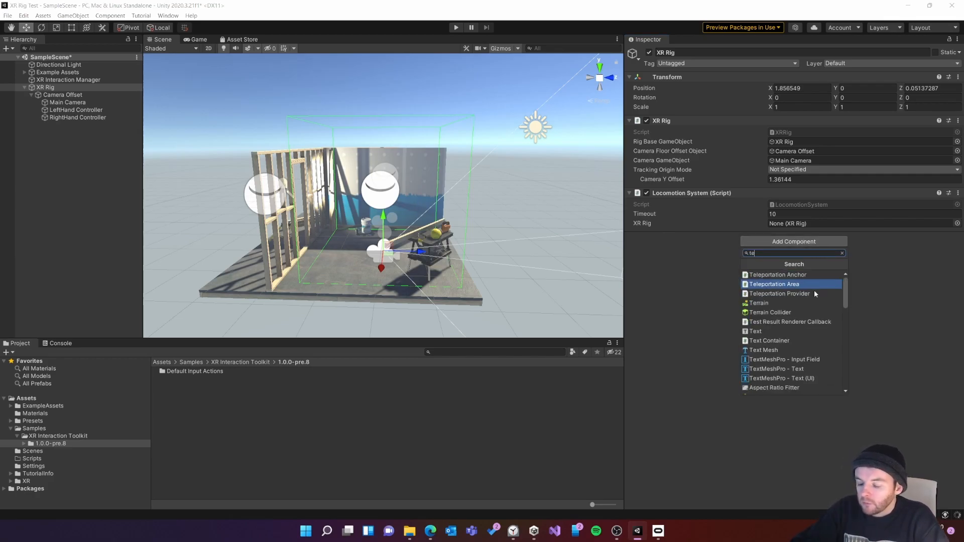
click(780, 294)
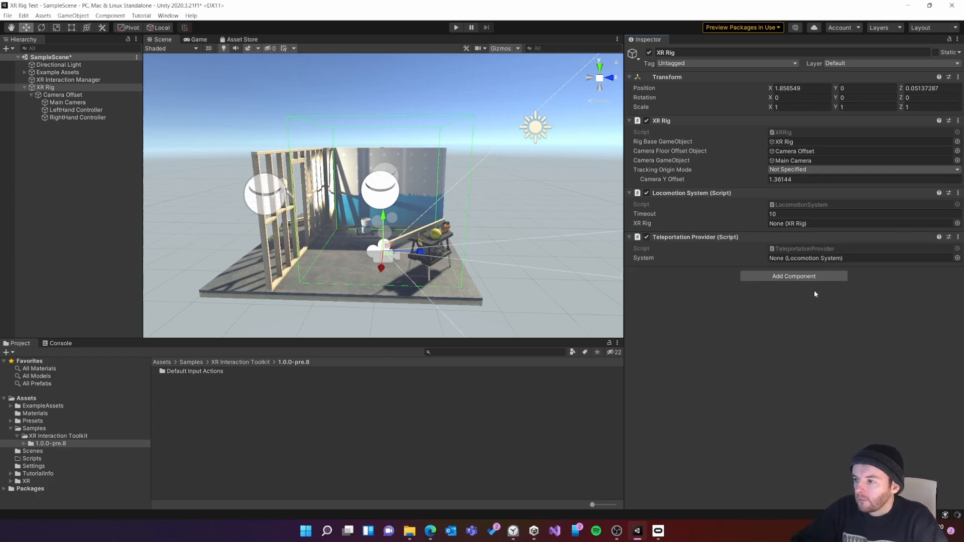
mouse_move(720, 273)
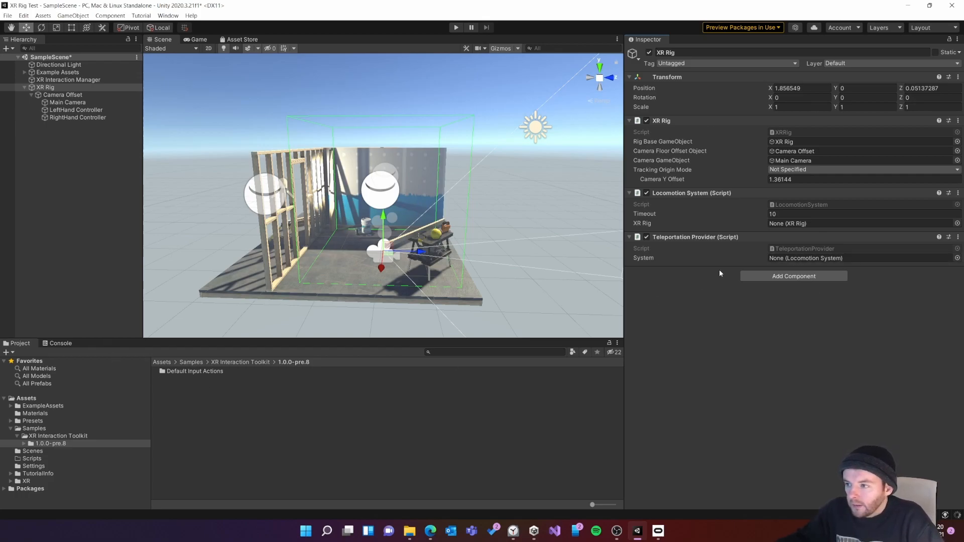
mouse_move(194, 437)
text(action)
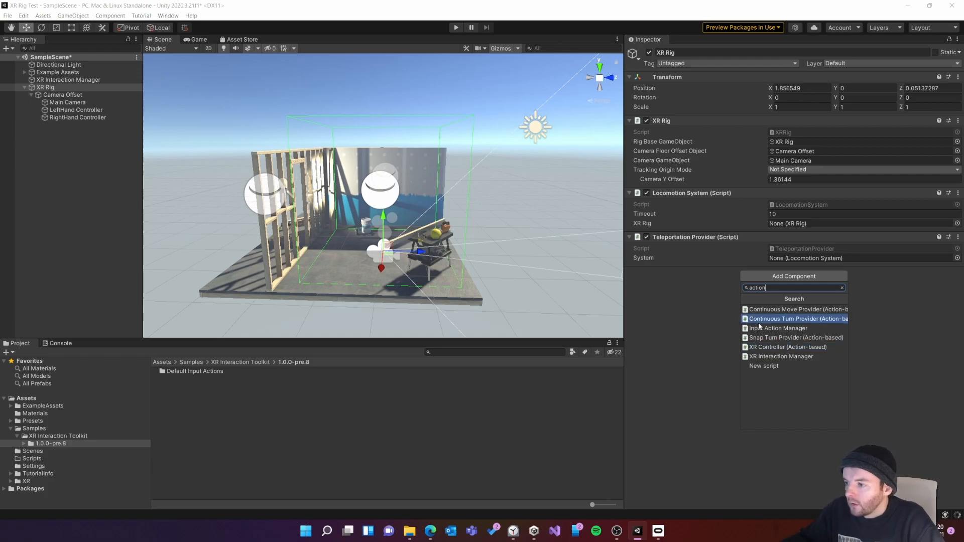
click(779, 328)
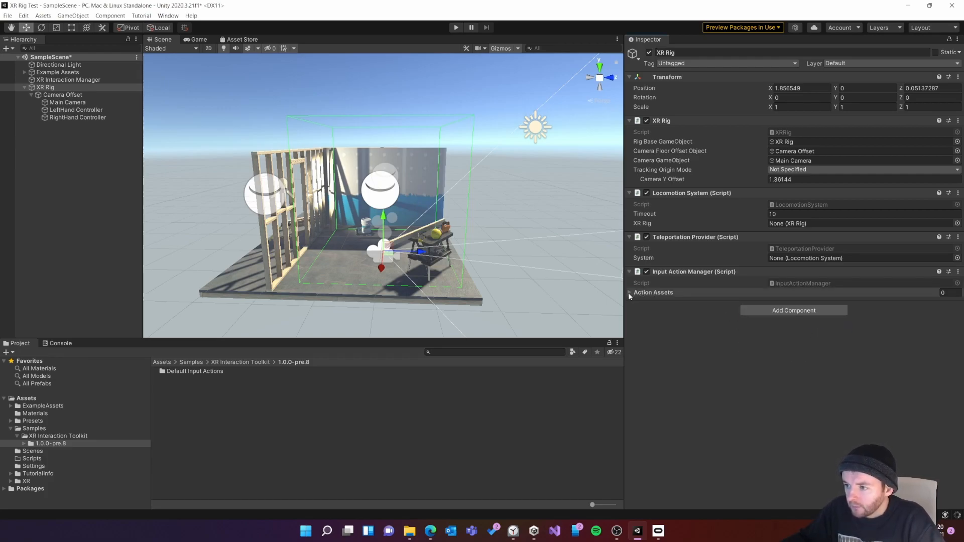
Step: Add one Action Assets entry to the Input Action Manager and start picking its asset
click(630, 293)
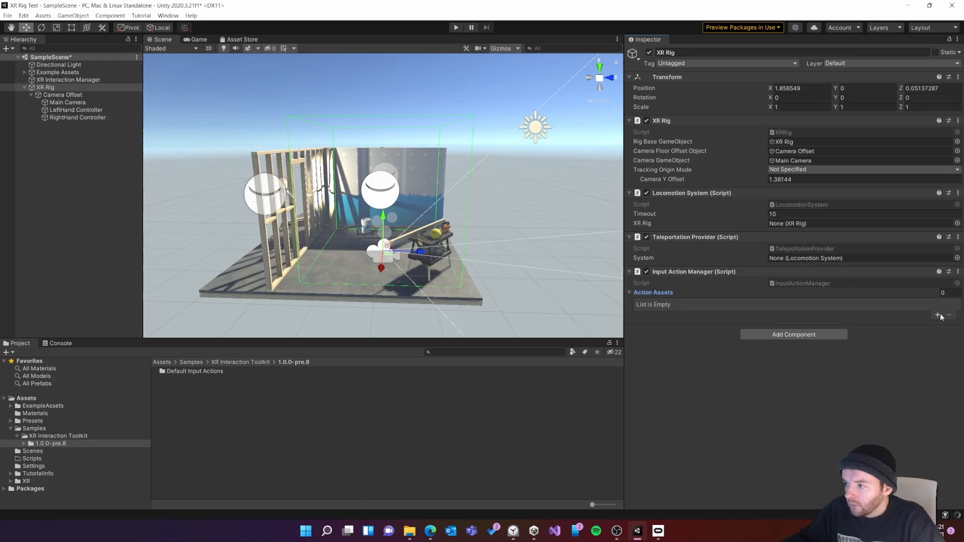
click(938, 315)
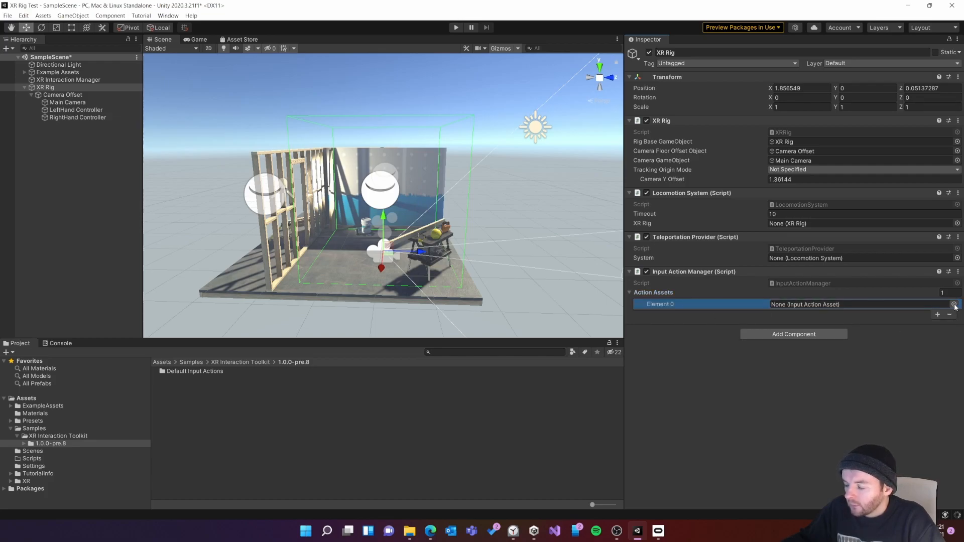
click(953, 303)
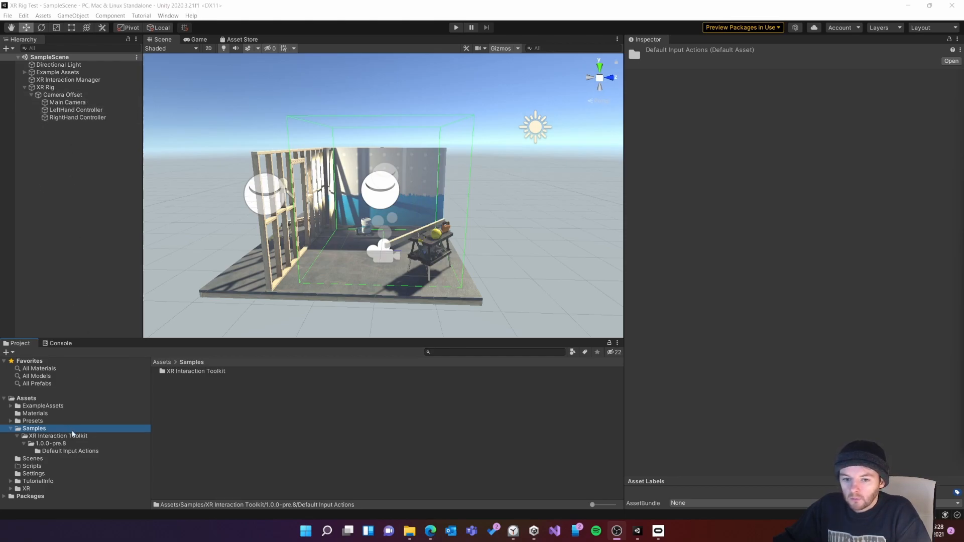
Step: Apply the XRI Default Left/Right Controller presets to the LeftHand and RightHand Controllers and verify them
double_click(69, 451)
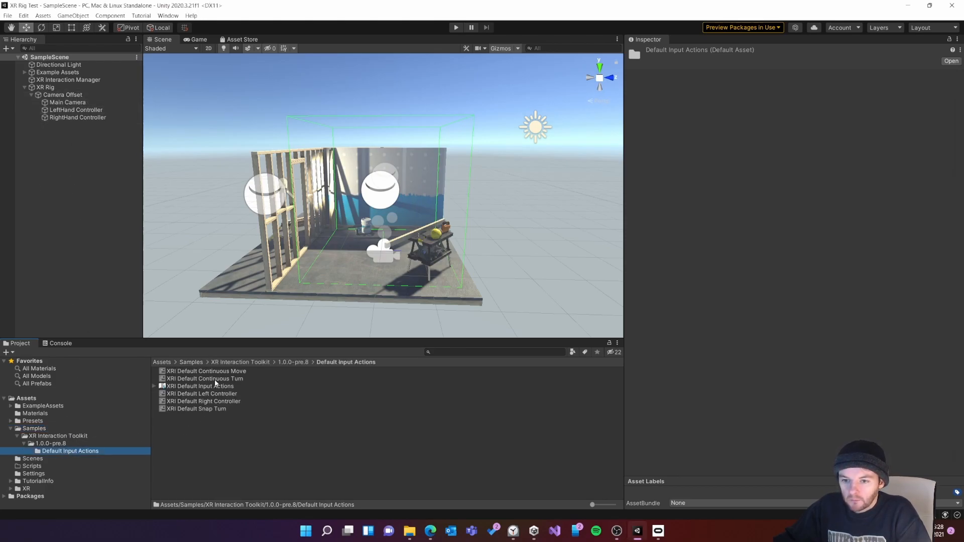
mouse_move(251, 421)
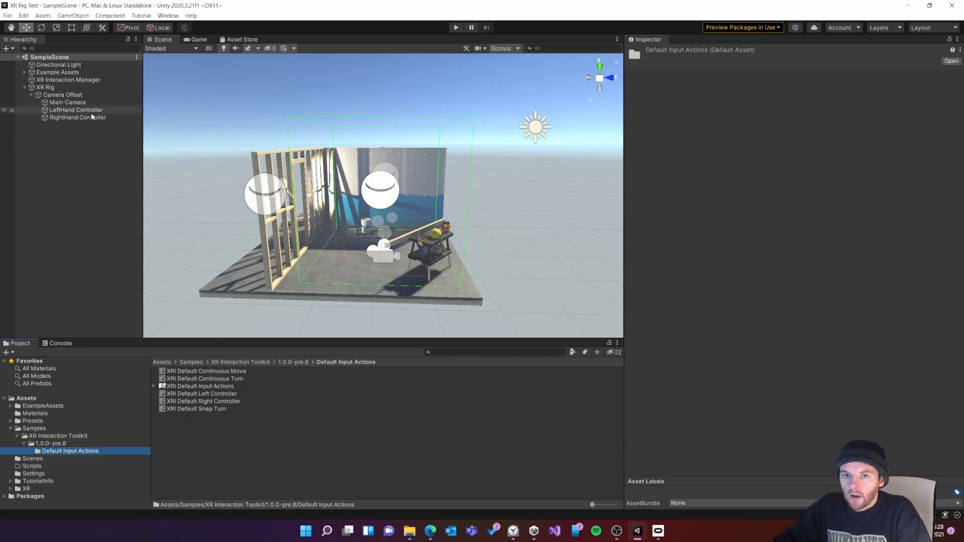
click(76, 110)
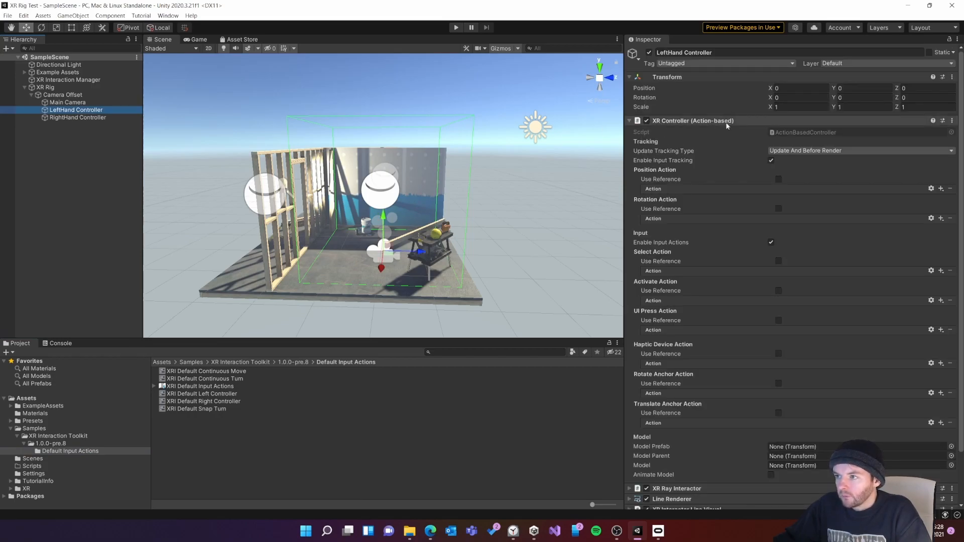
mouse_move(638, 185)
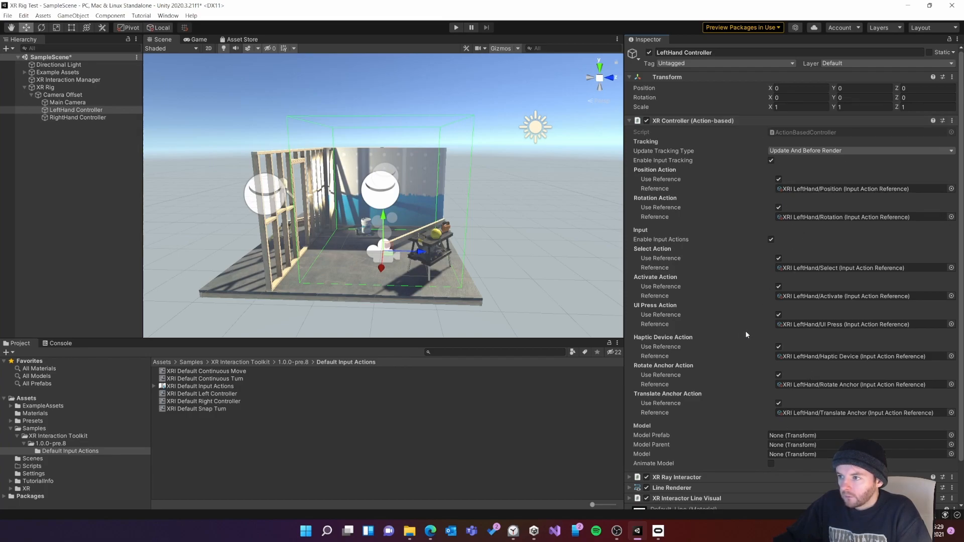
click(77, 117)
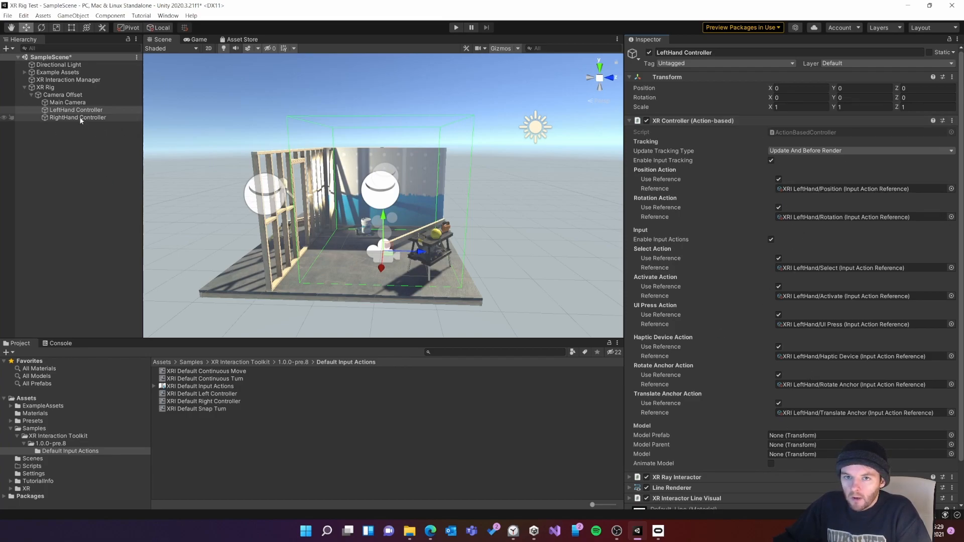
click(77, 118)
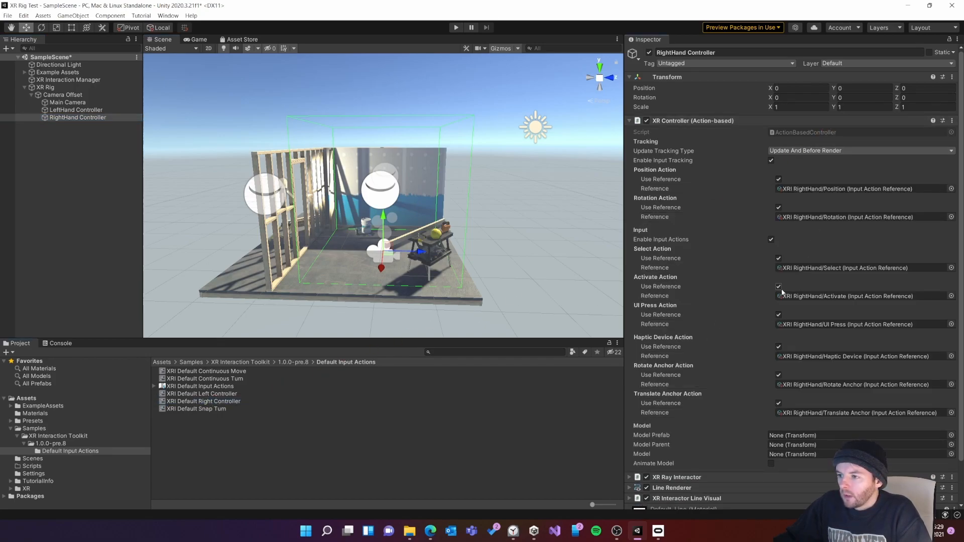
click(76, 109)
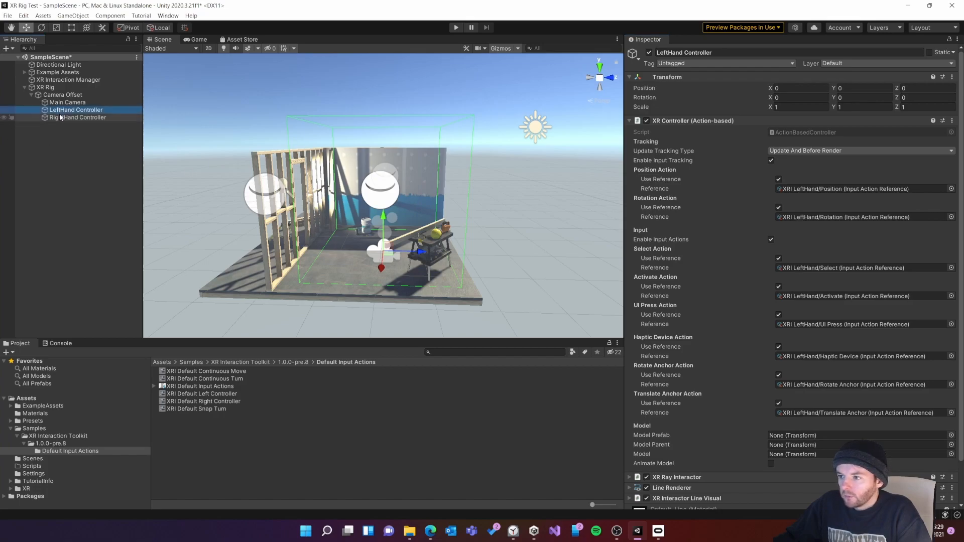
click(77, 117)
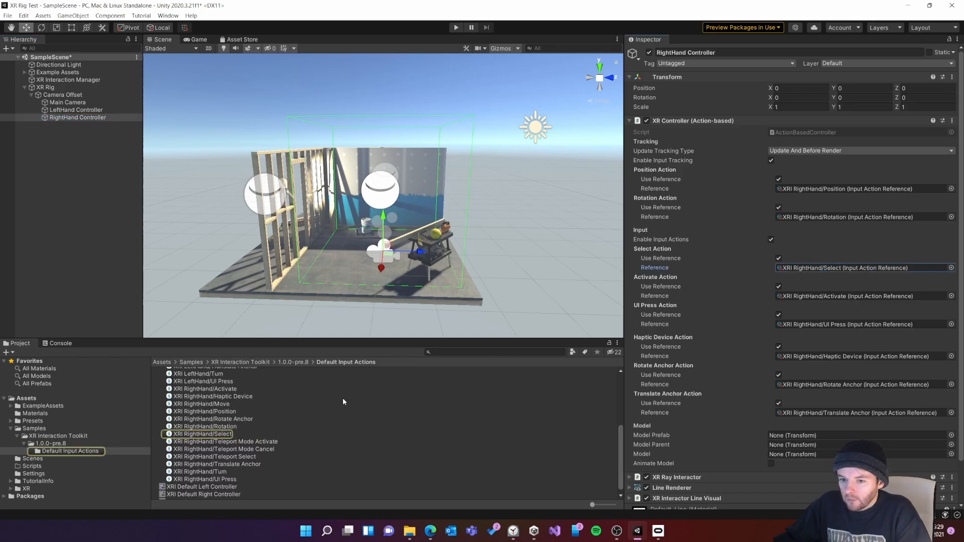
double_click(202, 433)
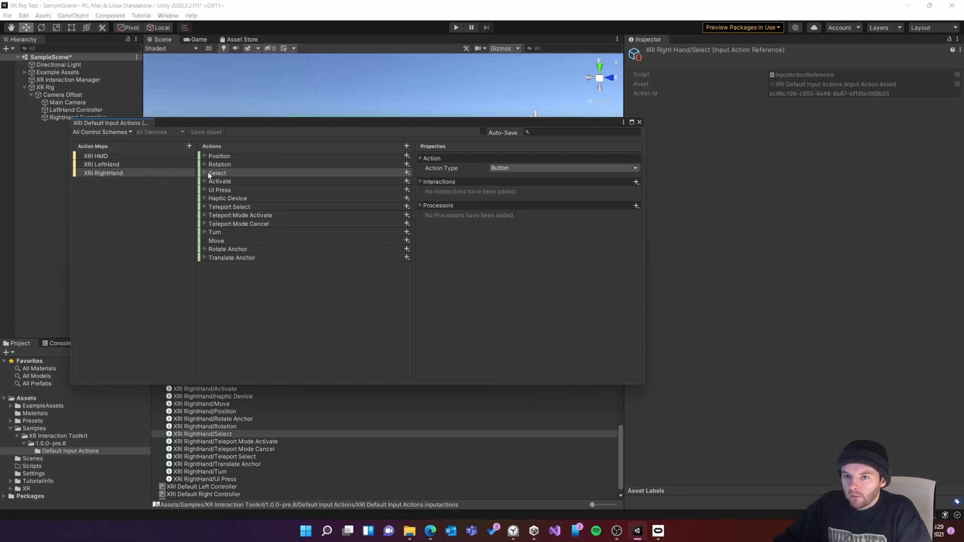
click(204, 172)
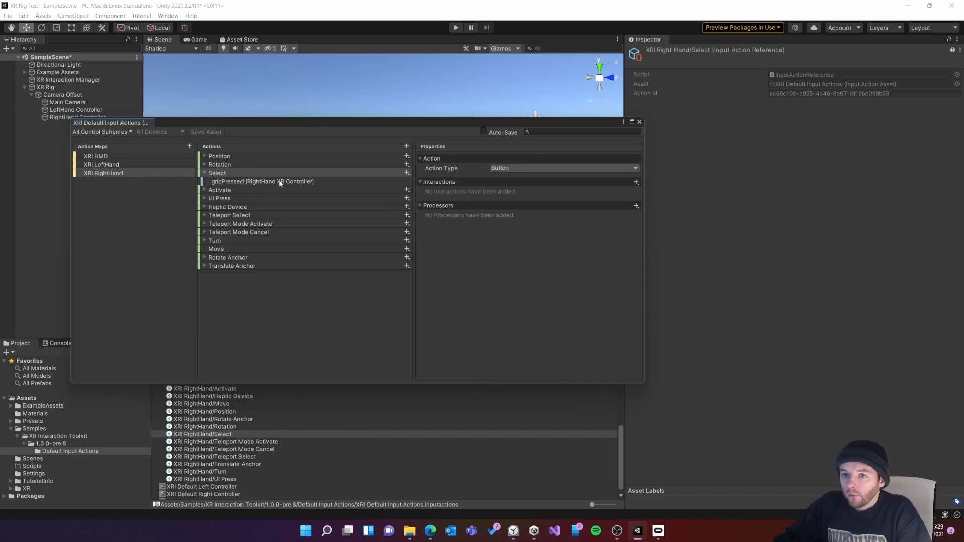
click(101, 164)
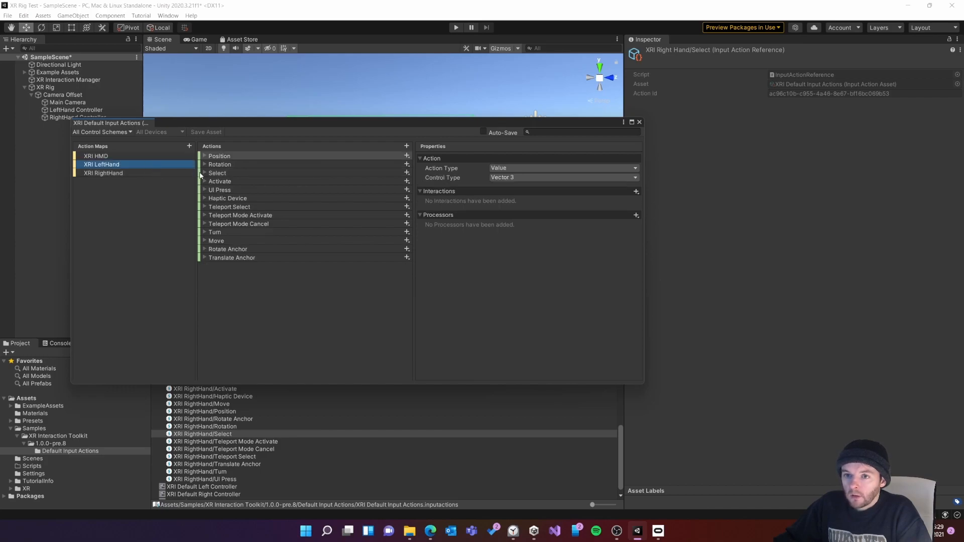
click(204, 173)
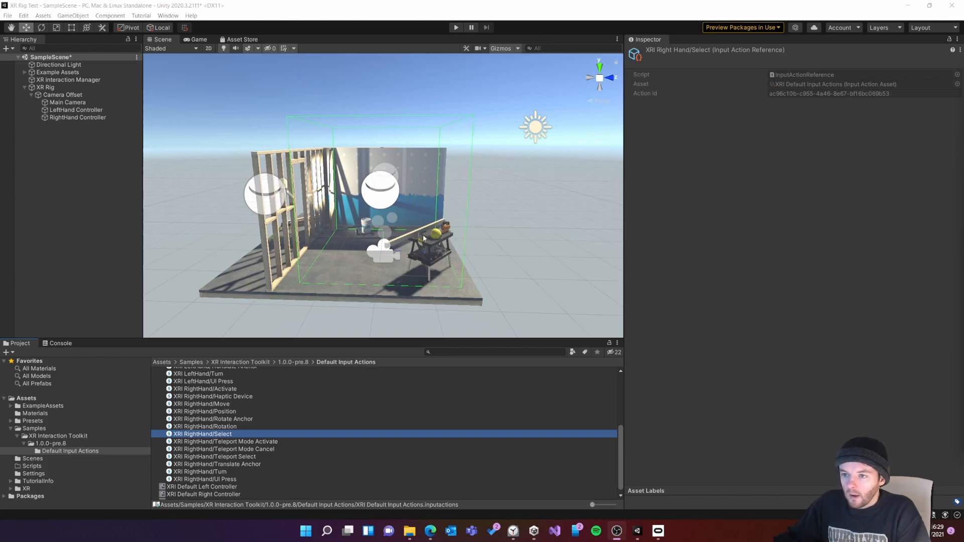
mouse_move(242, 281)
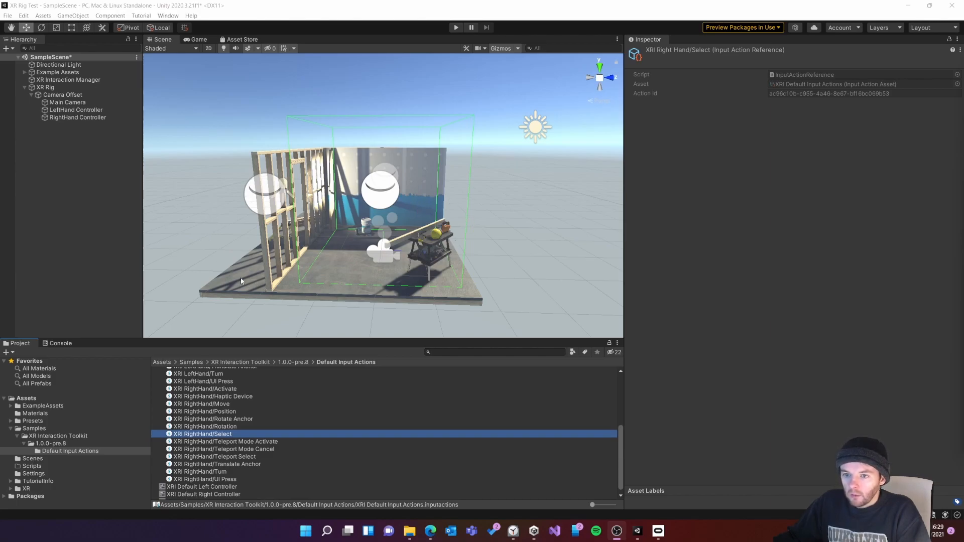
Step: Give the Ground object a Teleportation Area component
click(59, 95)
text(tele)
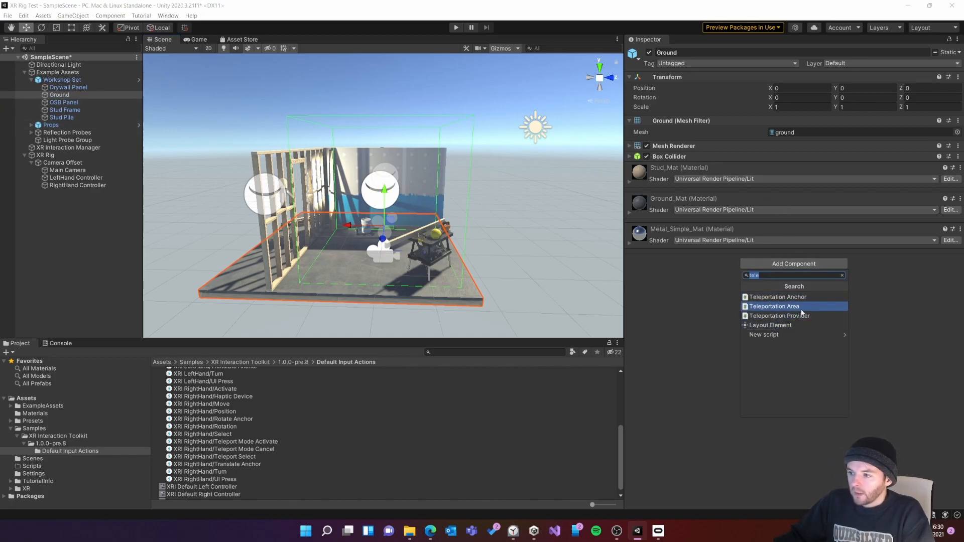
click(774, 306)
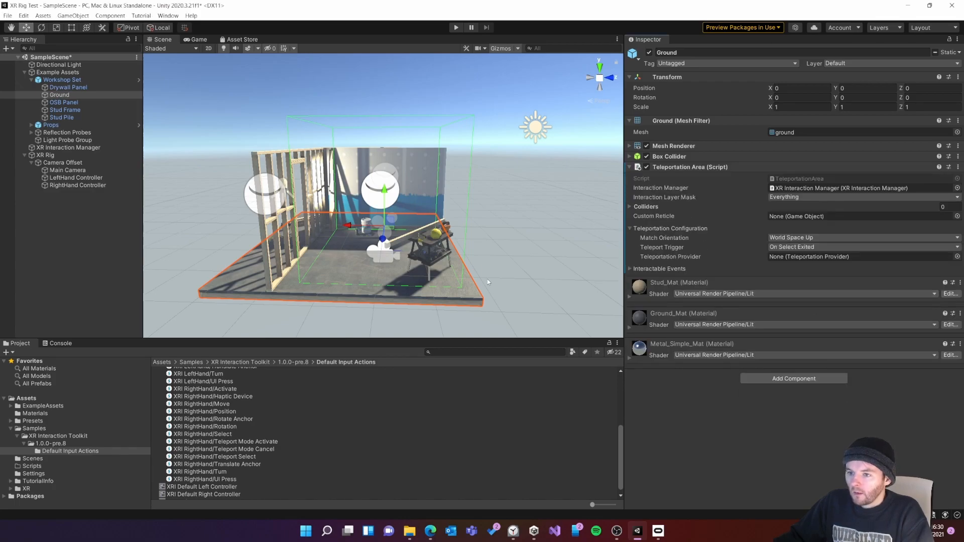
mouse_move(258, 273)
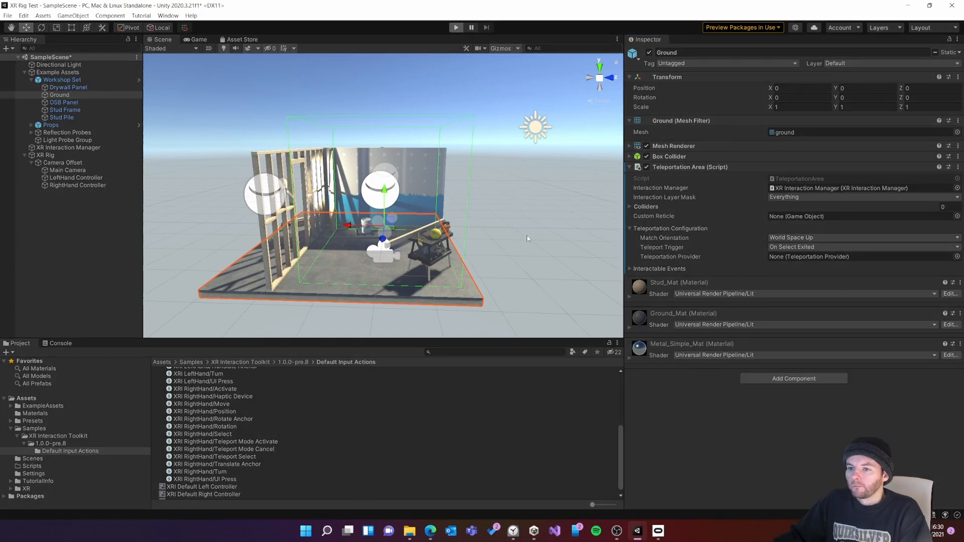
click(455, 27)
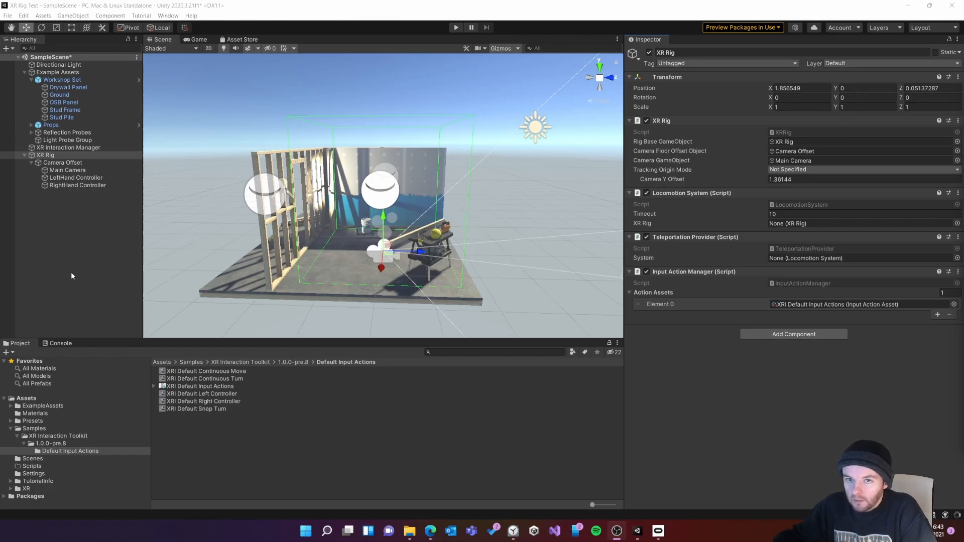
mouse_move(265, 291)
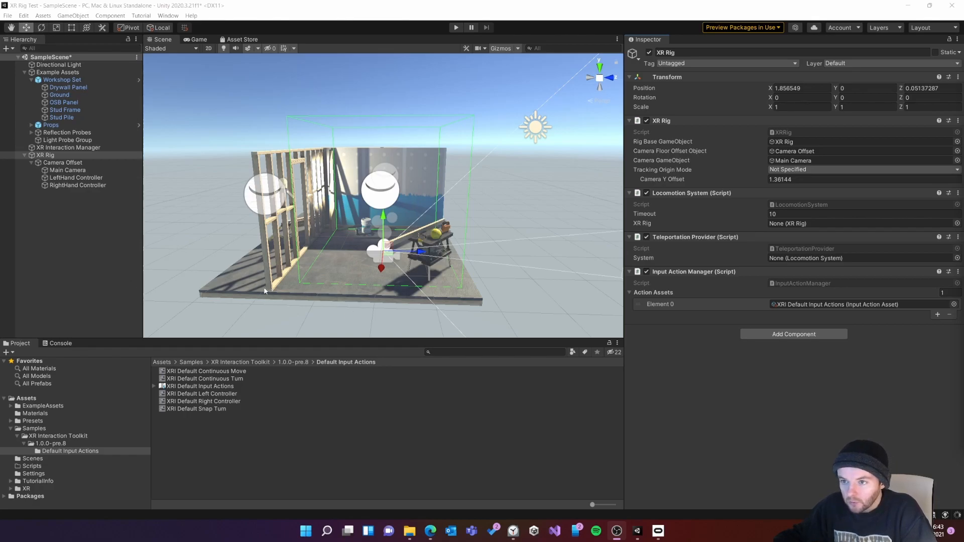
mouse_move(340, 258)
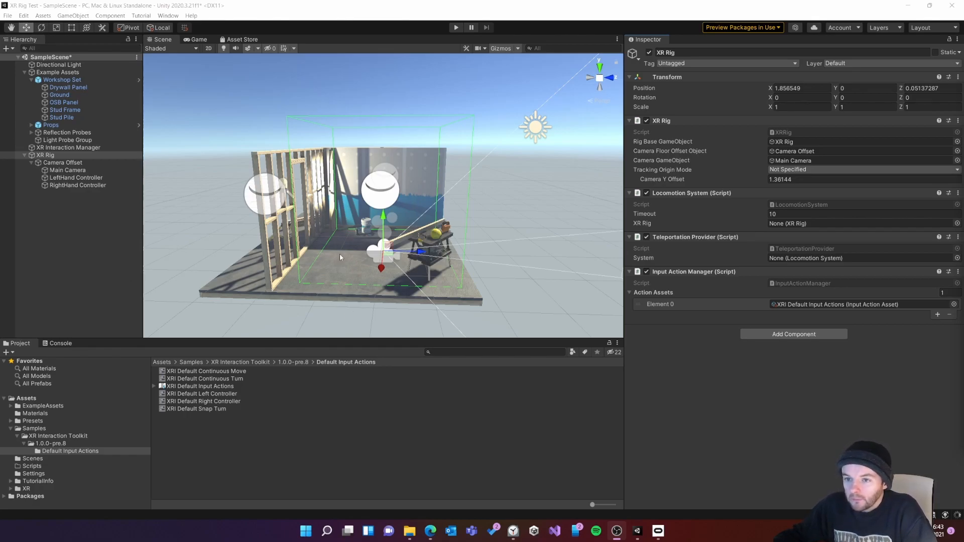
mouse_move(235, 229)
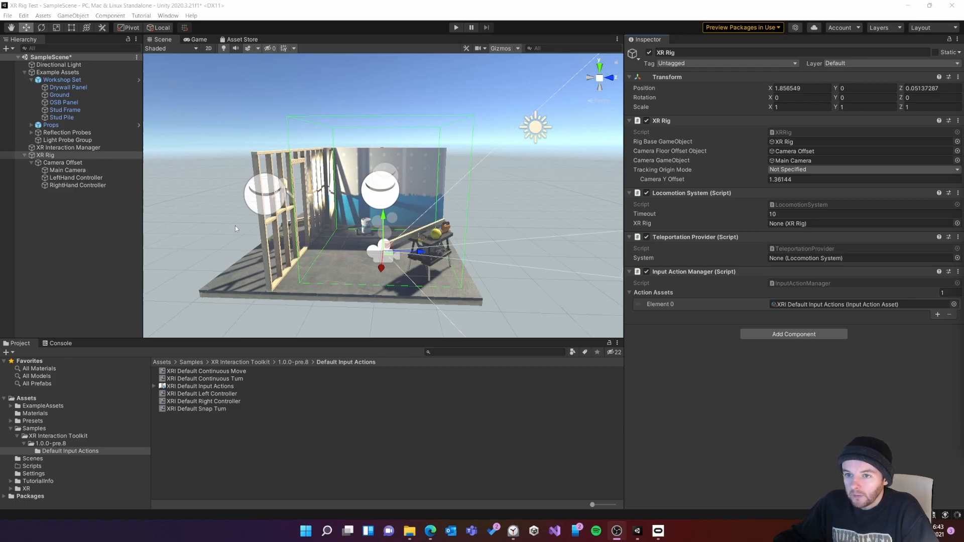
Step: Add an action-based Snap Turn Provider whose right-hand turn action references XRI RightHand/Turn
click(77, 178)
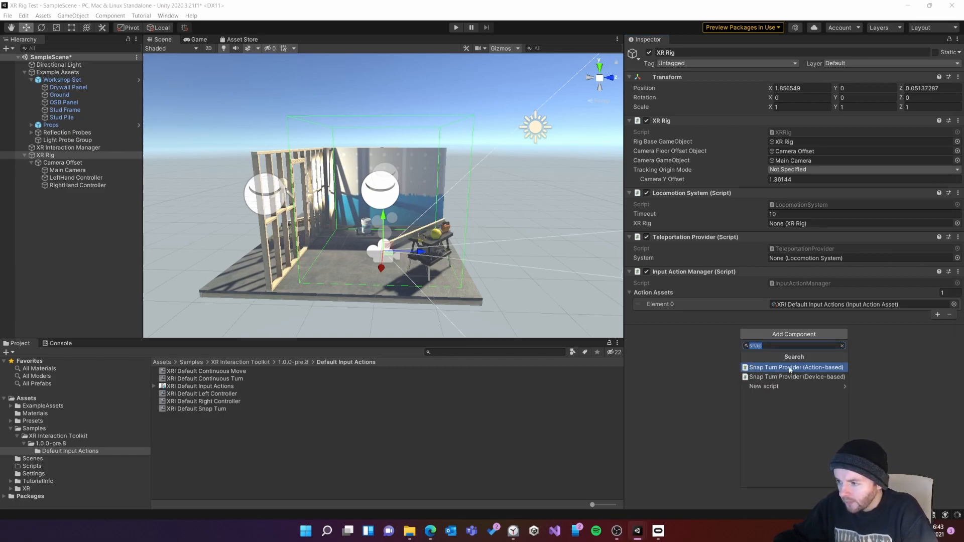
click(795, 367)
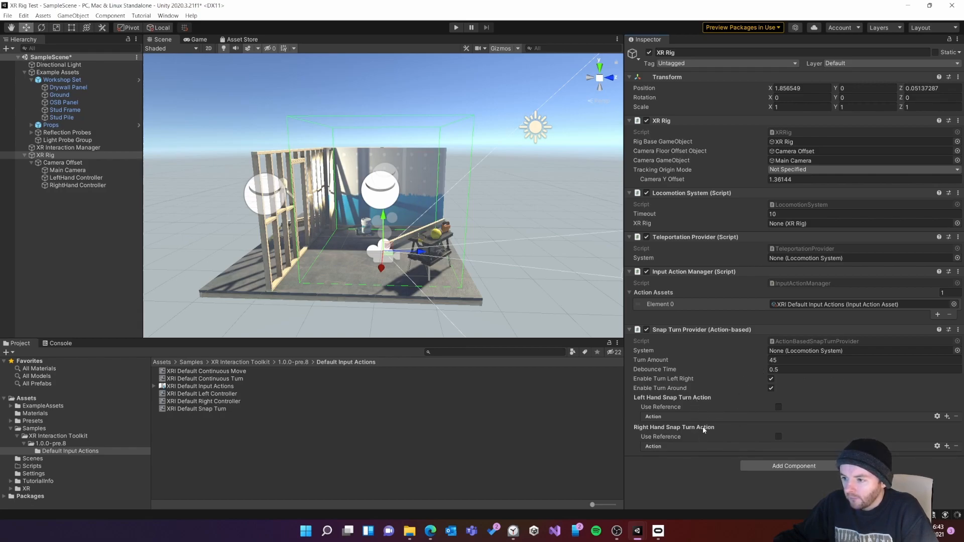
mouse_move(731, 441)
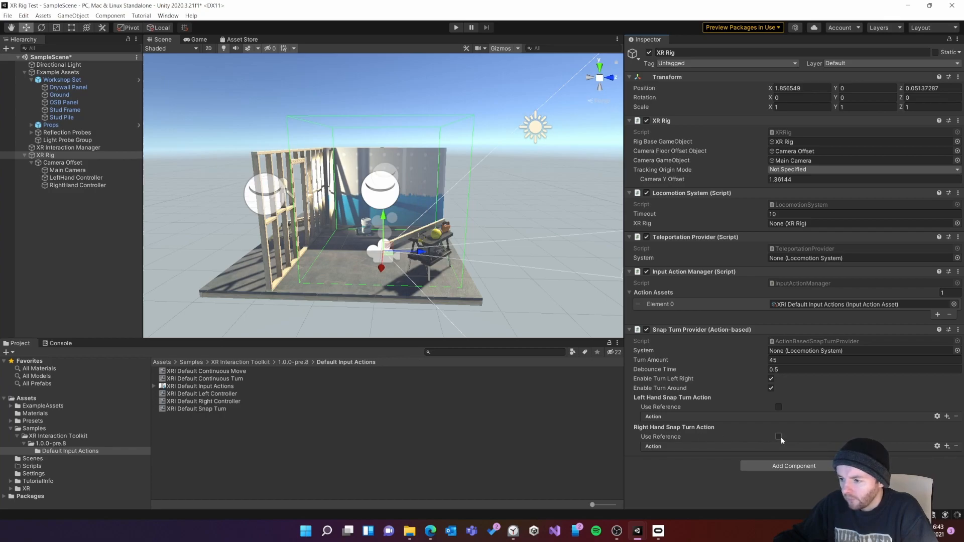
click(778, 436)
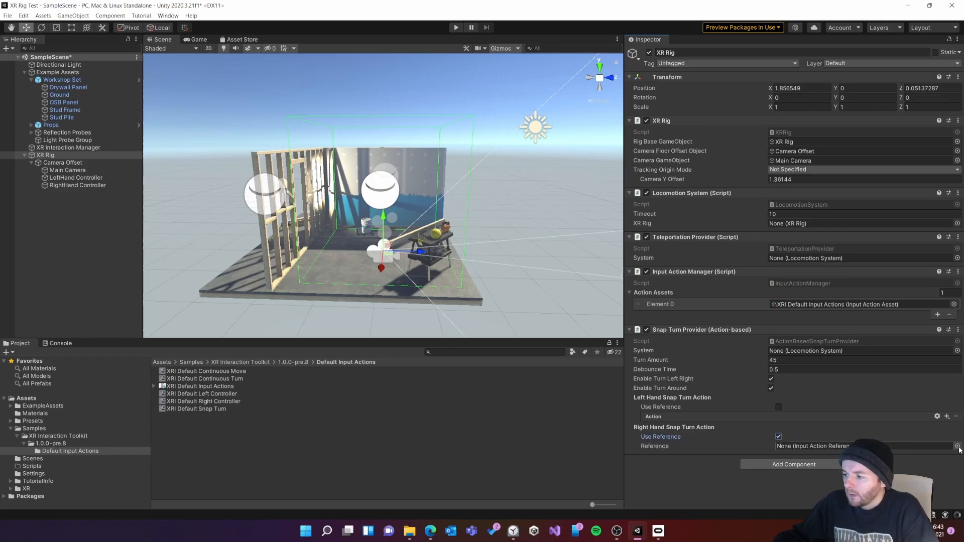
click(957, 446)
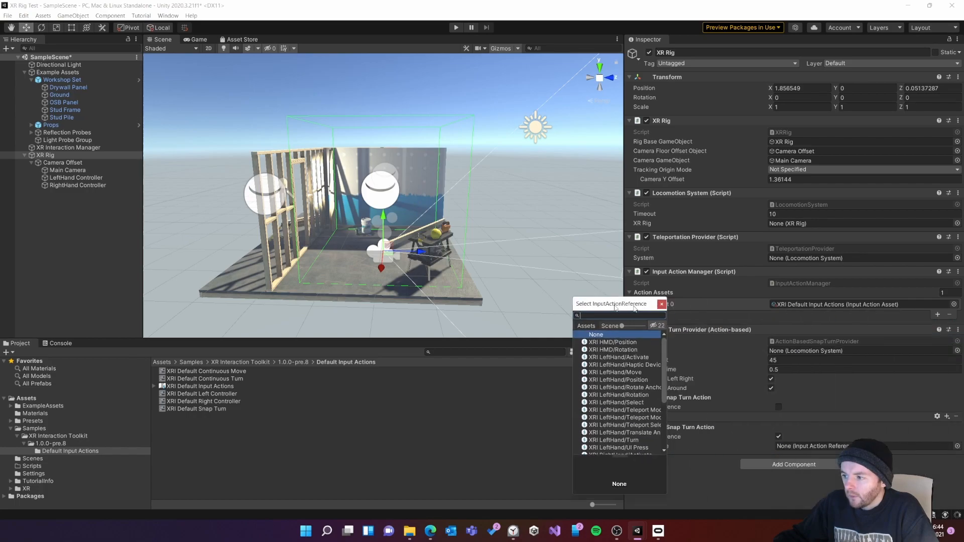
text(turn)
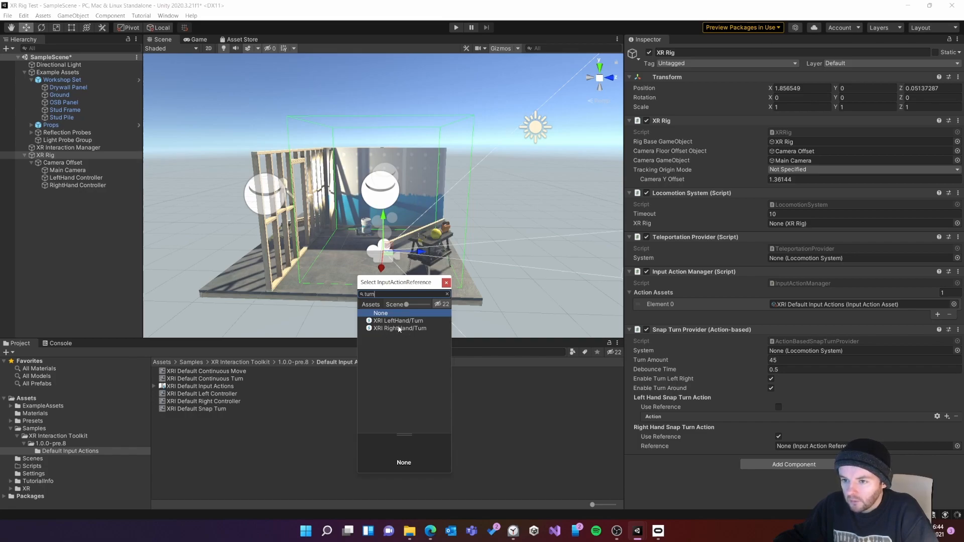
mouse_move(403, 334)
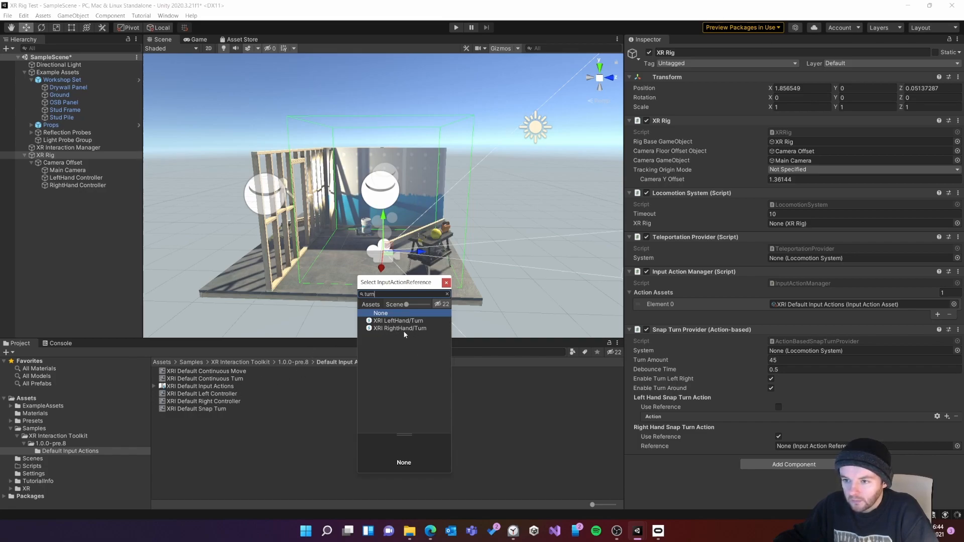
click(400, 328)
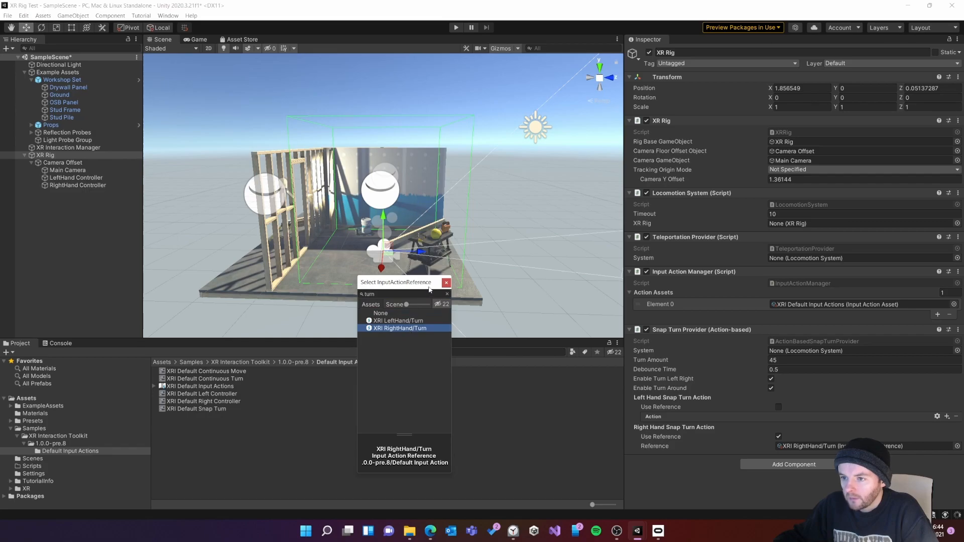
click(400, 328)
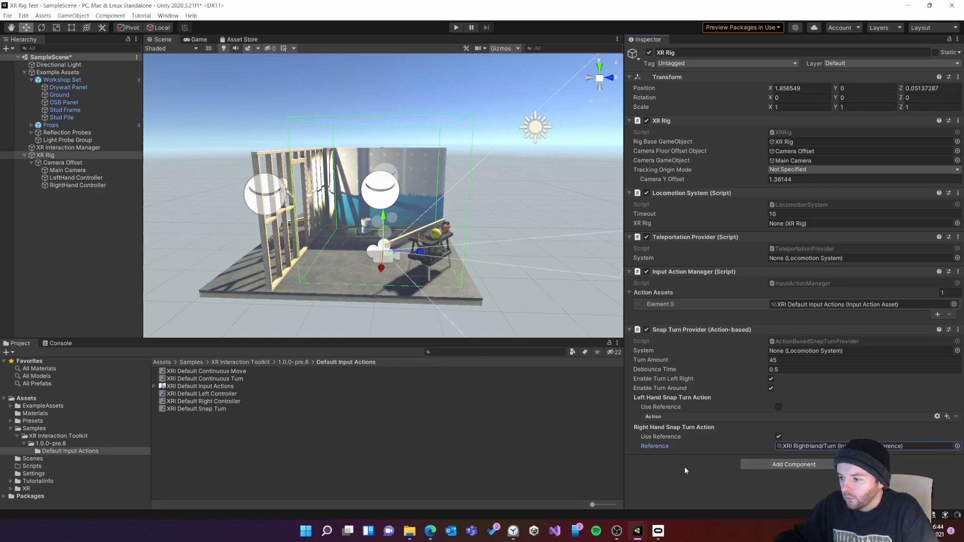
mouse_move(534, 278)
text(contin)
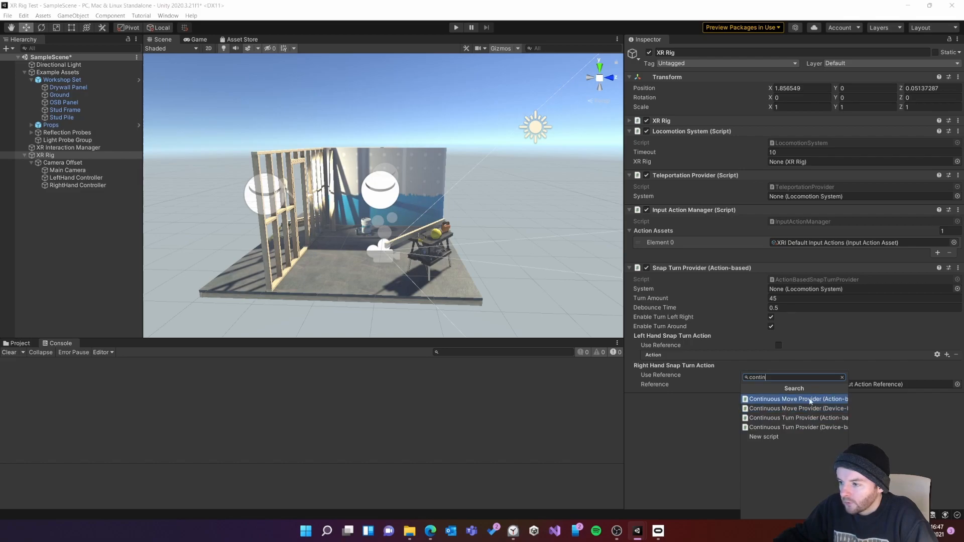
Step: Add an action-based Continuous Move Provider and a Character Controller to the XR Rig
click(798, 399)
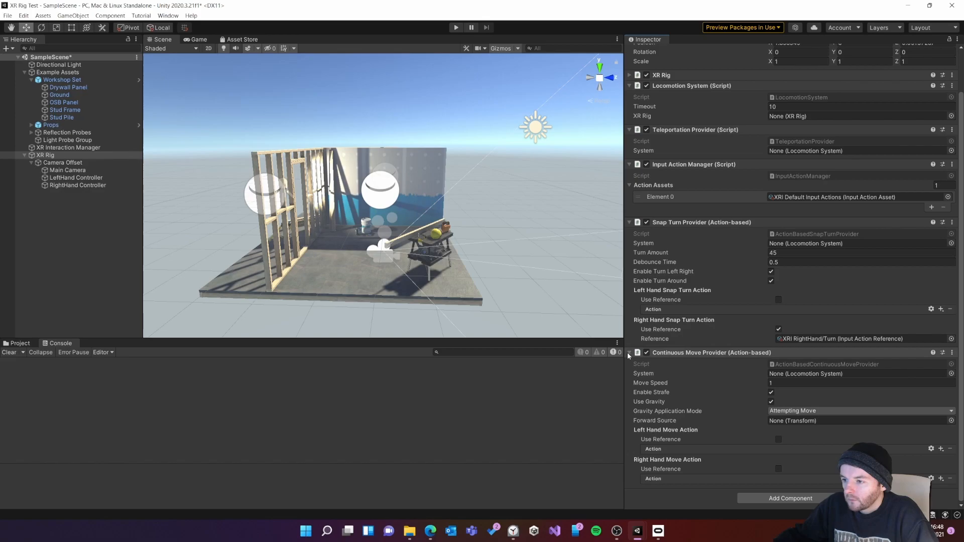
text(contin)
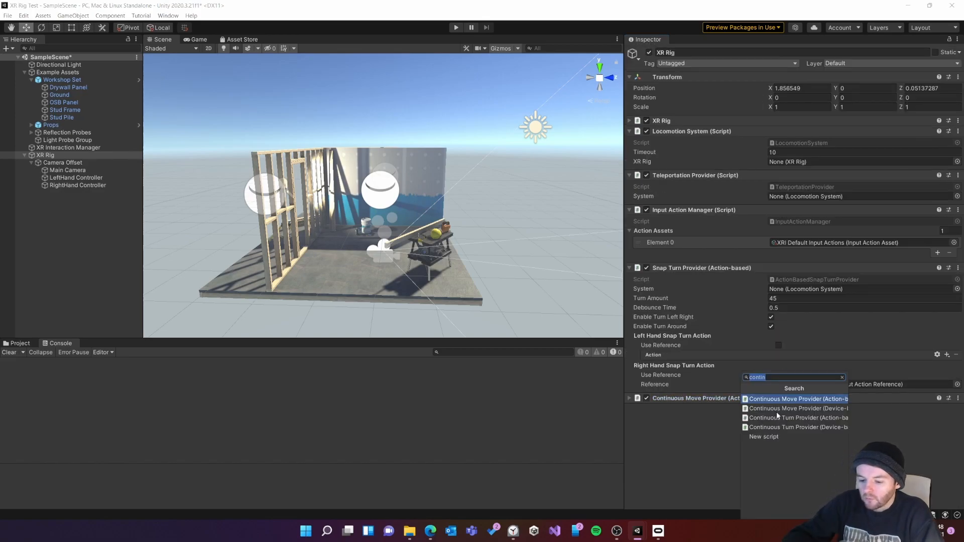
text(chara)
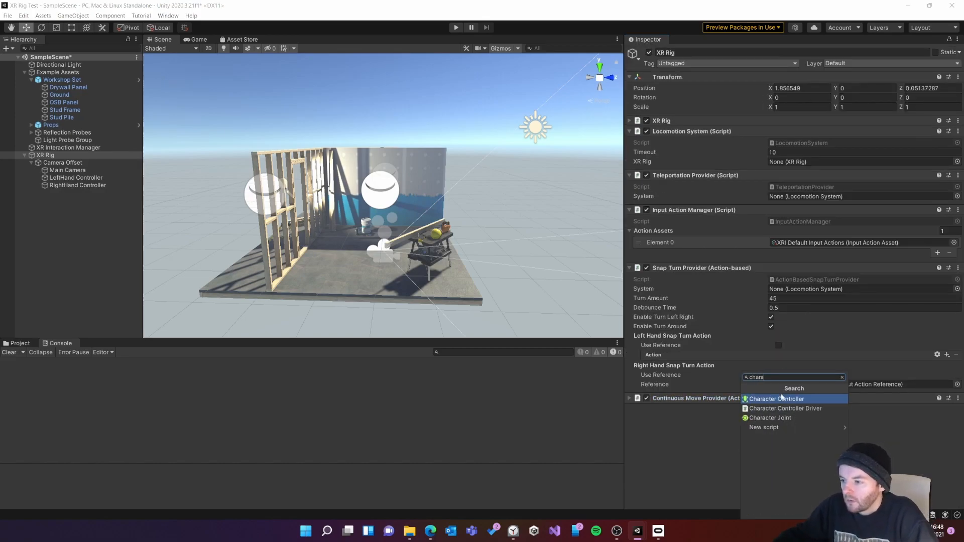
click(775, 398)
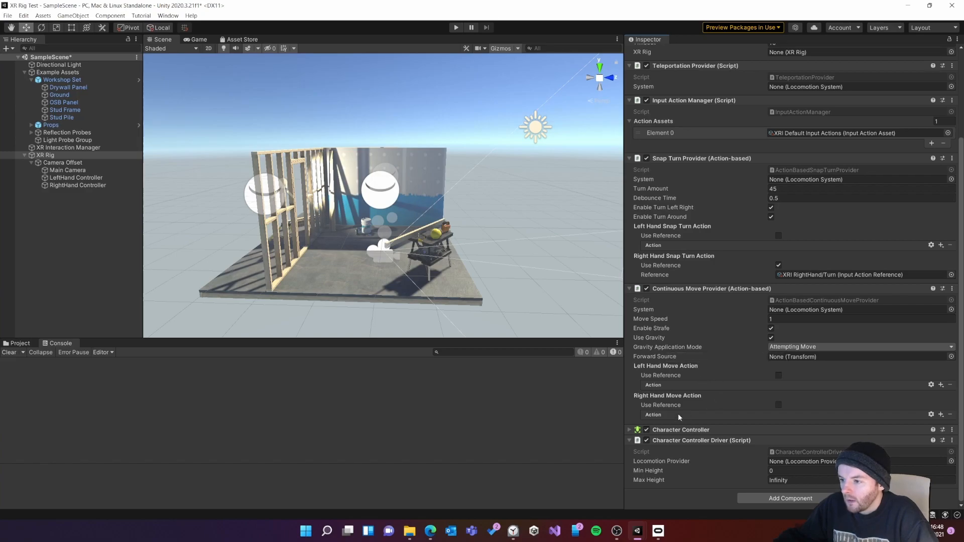
mouse_move(748, 391)
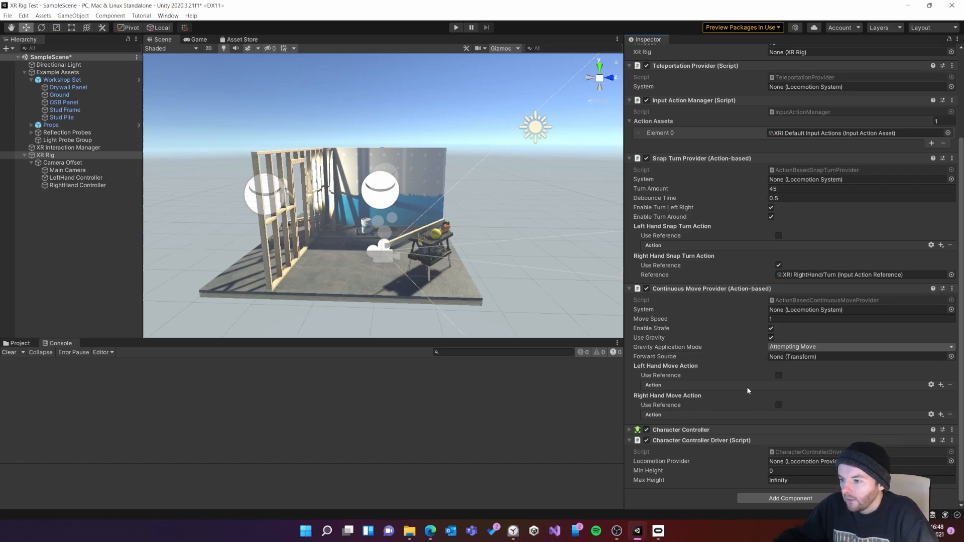
Step: Reference XRI LeftHand/Move as the left-hand move action and run the scene in Play mode
click(778, 375)
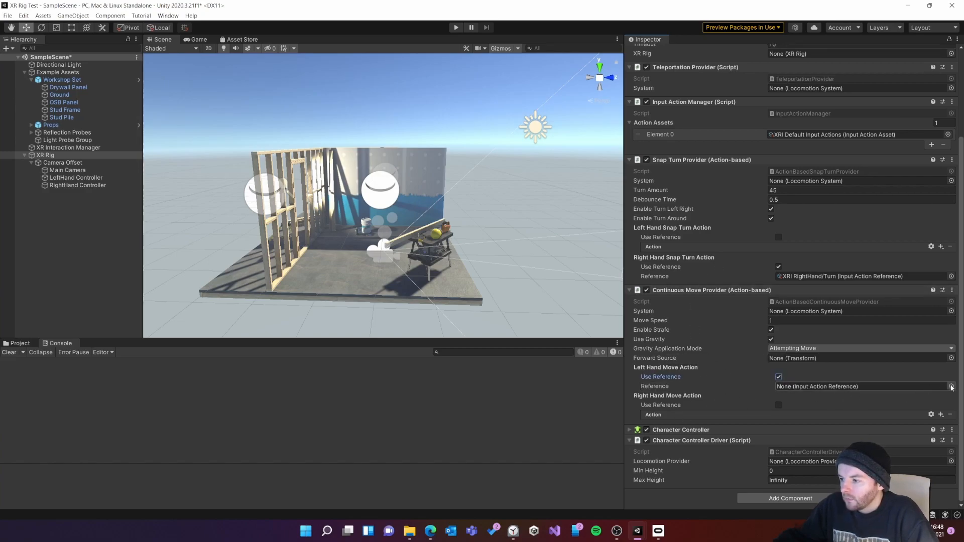
click(950, 387)
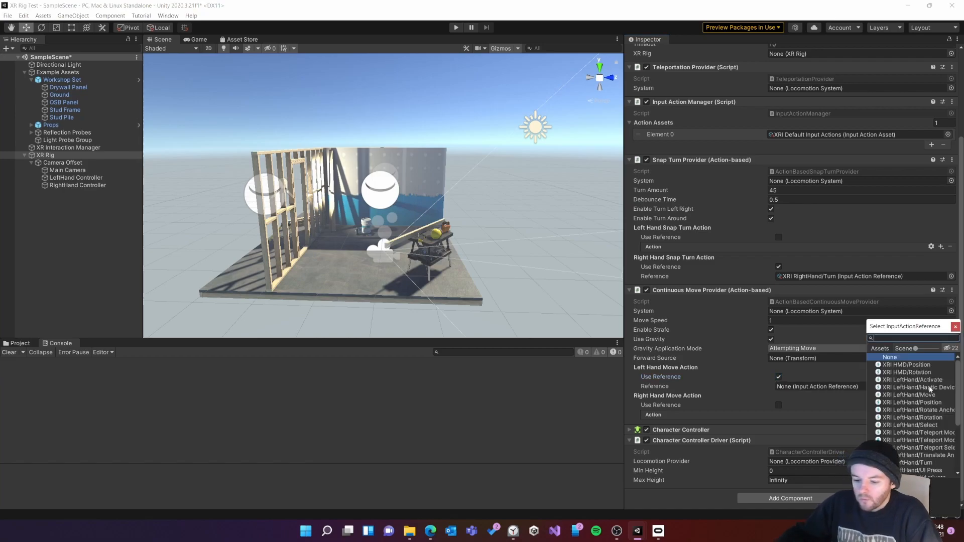
text(move)
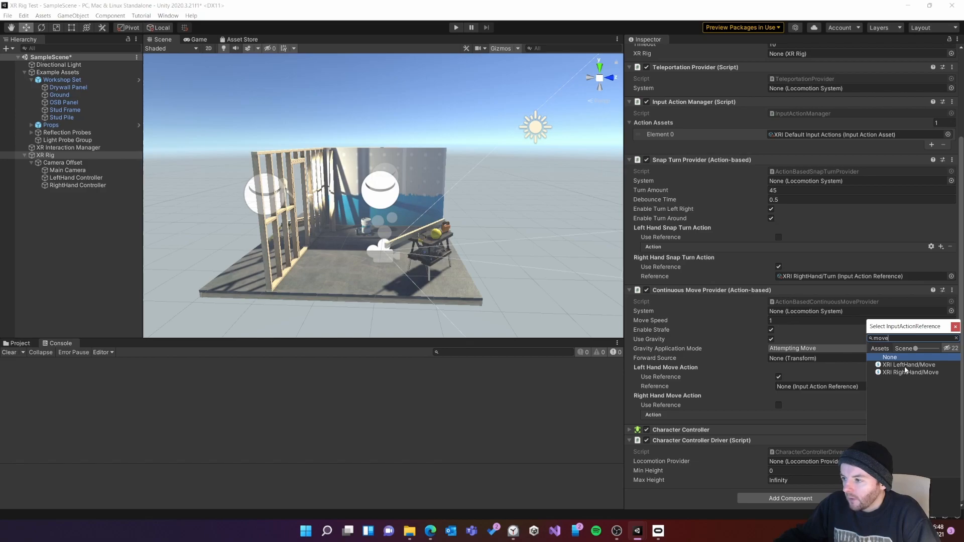
click(909, 365)
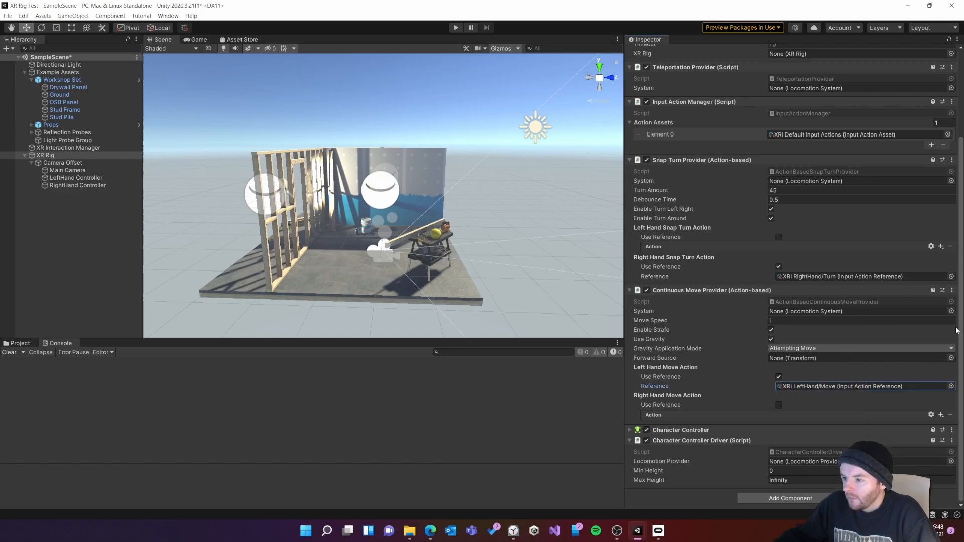
mouse_move(569, 351)
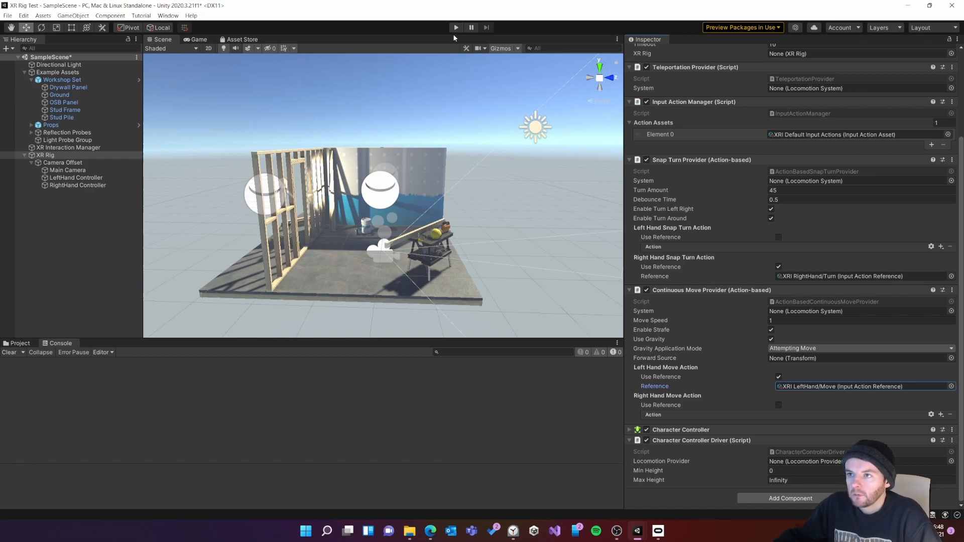
click(456, 27)
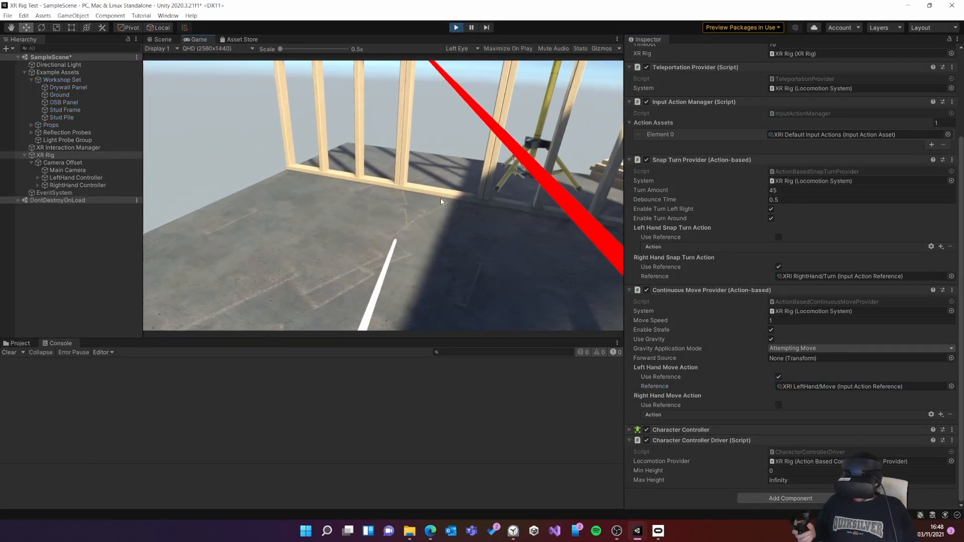